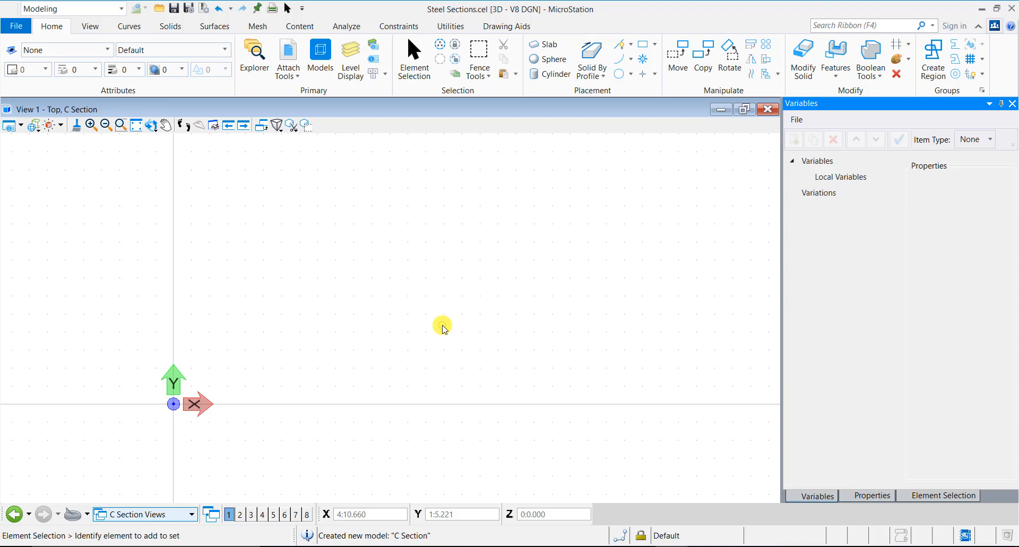
Step: Switch the ribbon to the Constraints tools for the C Section model
left_click(399, 26)
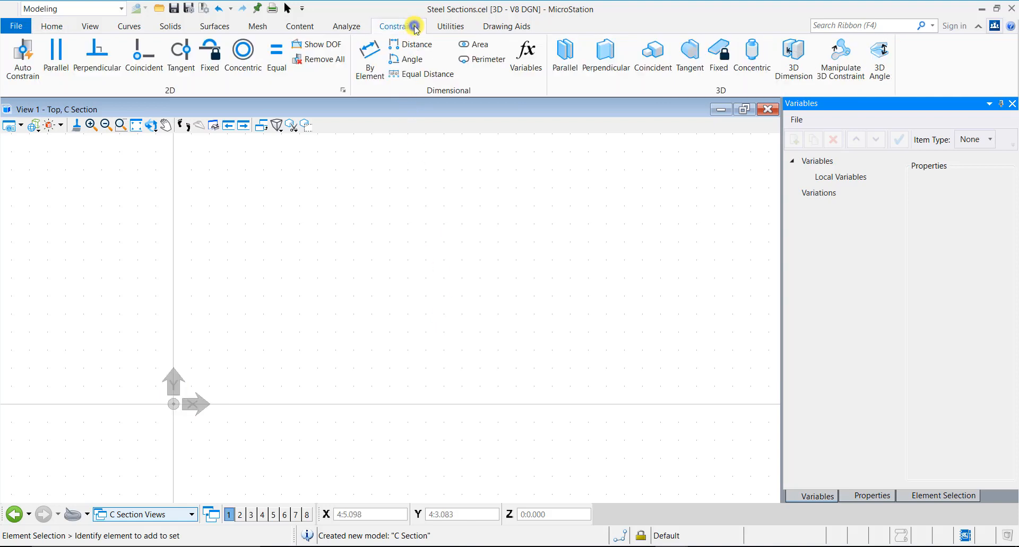
Step: Add local distance variables for depth, flange, web and length, hiding C Depth
left_click(525, 57)
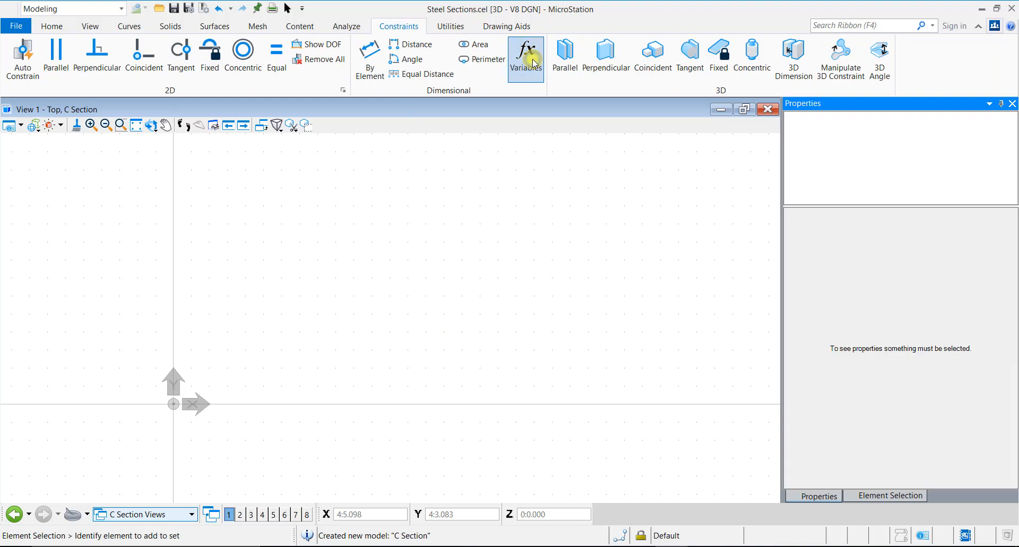
left_click(525, 54)
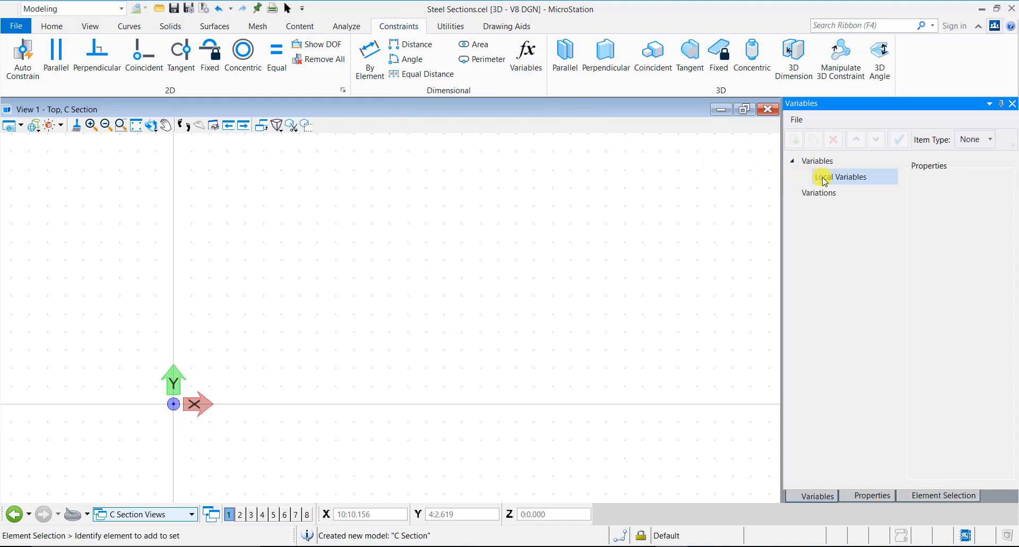
left_click(824, 177)
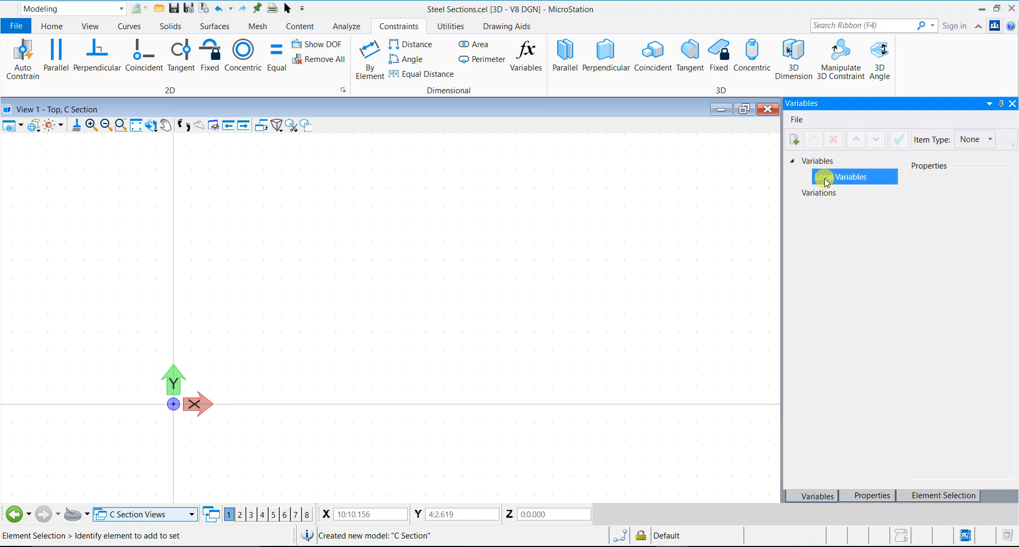
left_click(793, 139)
type("C Depth")
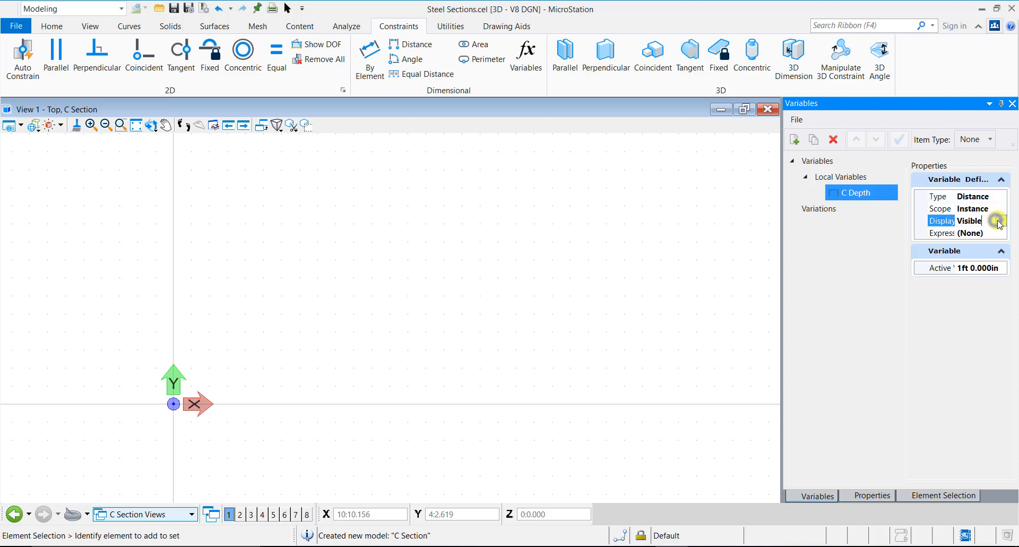
left_click(998, 221)
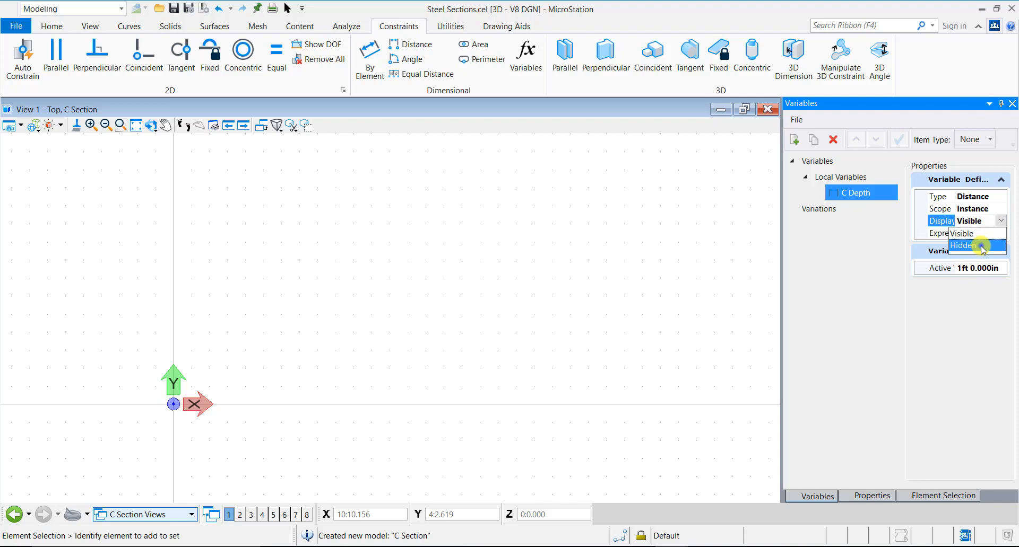
left_click(964, 245)
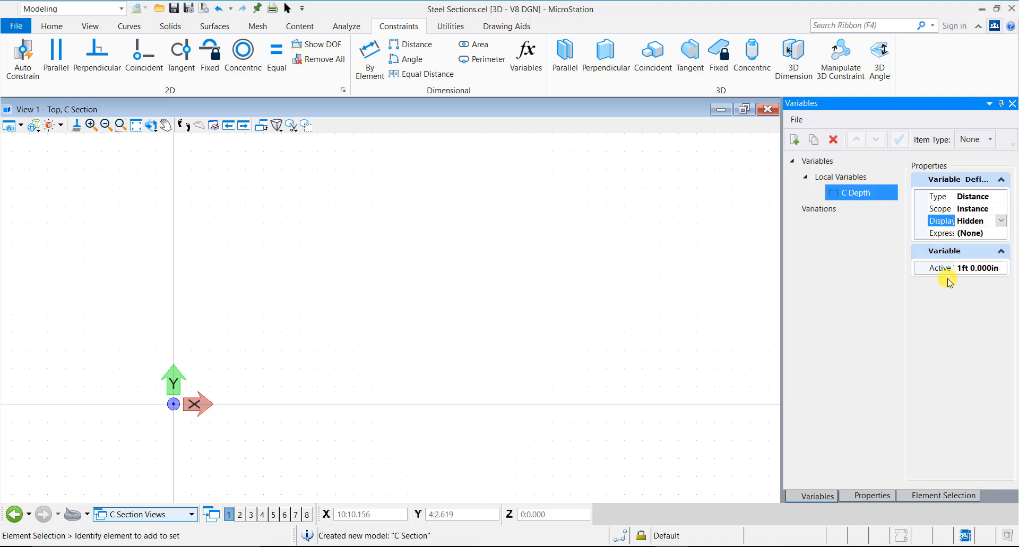
mouse_move(944, 283)
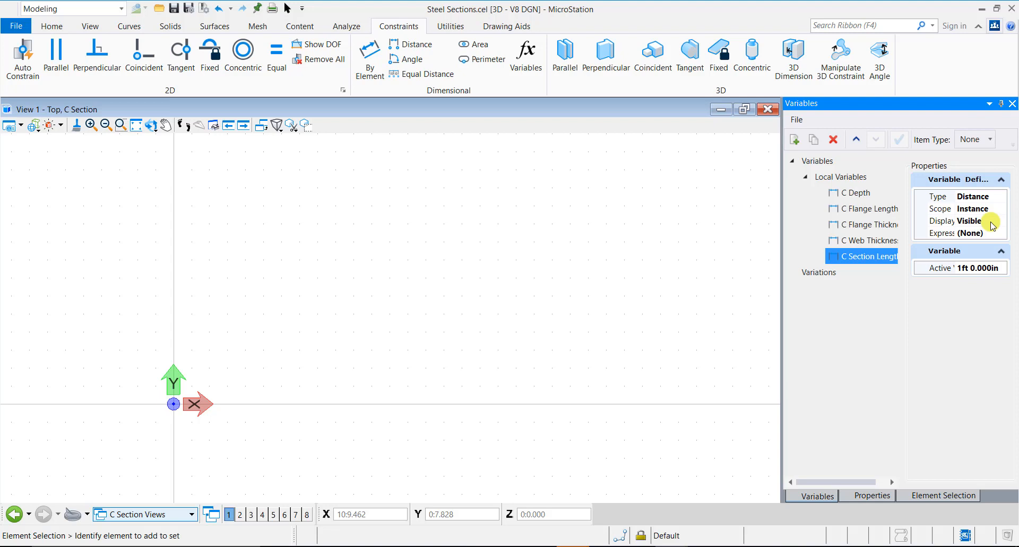
mouse_move(967, 253)
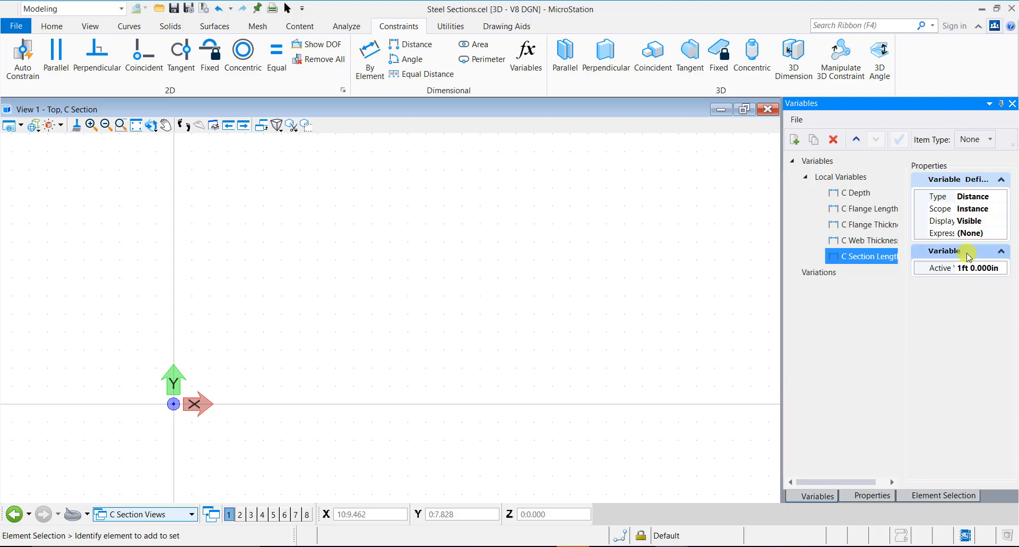
mouse_move(926, 290)
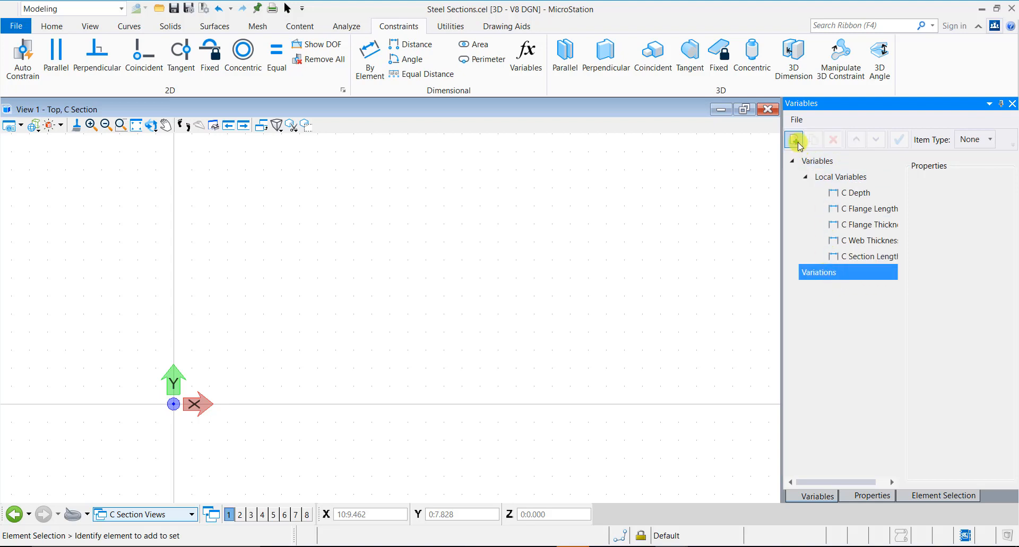
Step: Create the C4x5.4 variation and its siblings through C15x33.9 with dimension values
left_click(793, 140)
type("C")
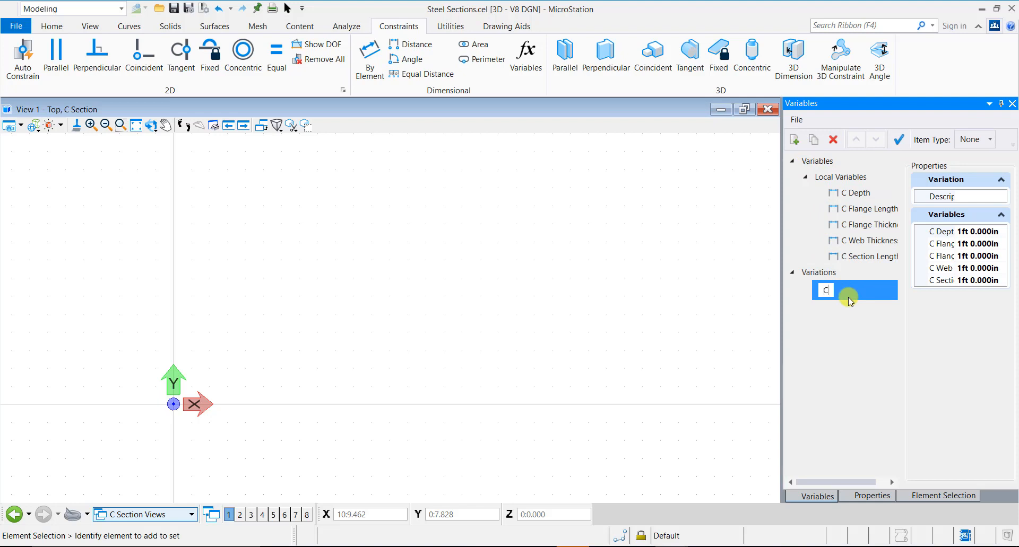
type("4x5")
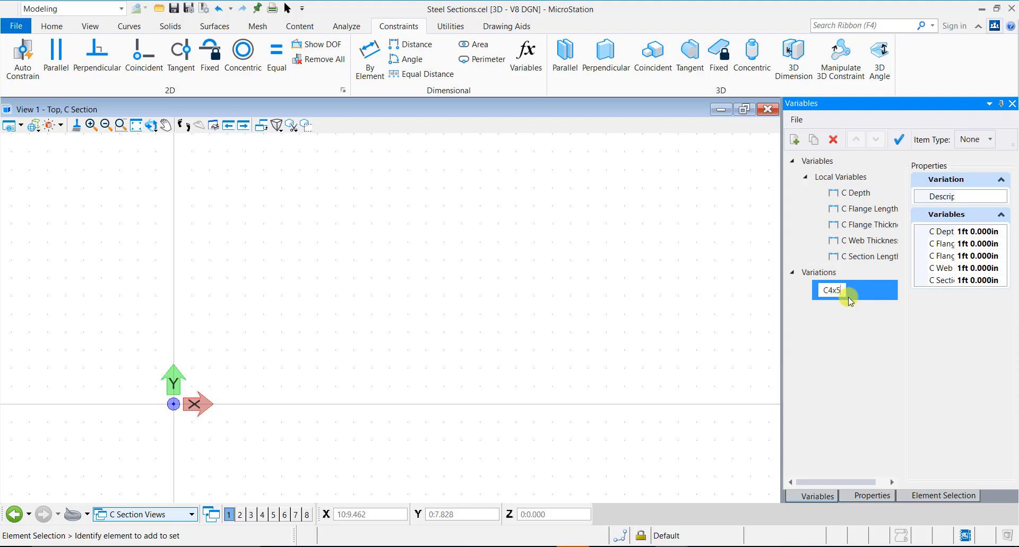
type(".4")
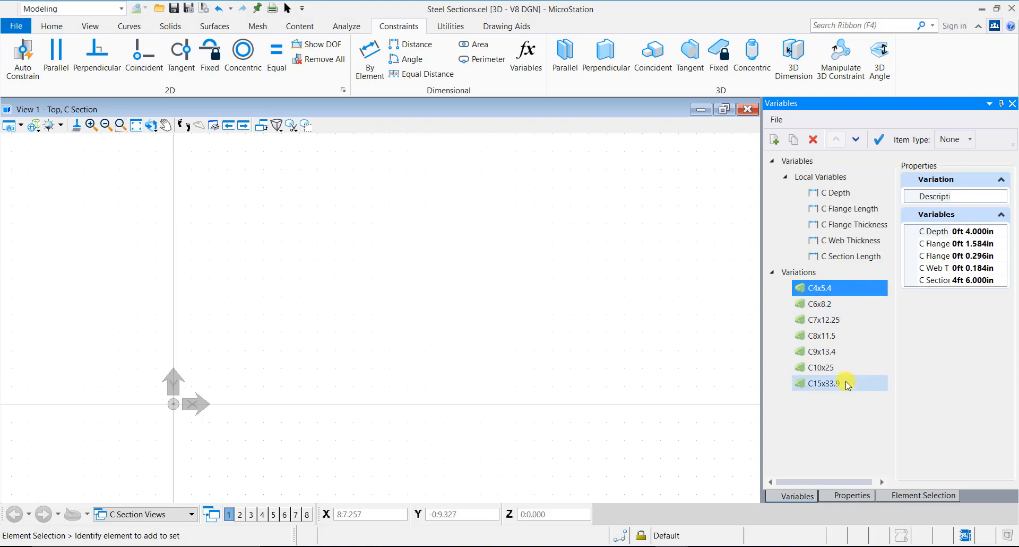
Step: Select the C4x5.4 variation and switch to the Content tab's cell tools
left_click(849, 289)
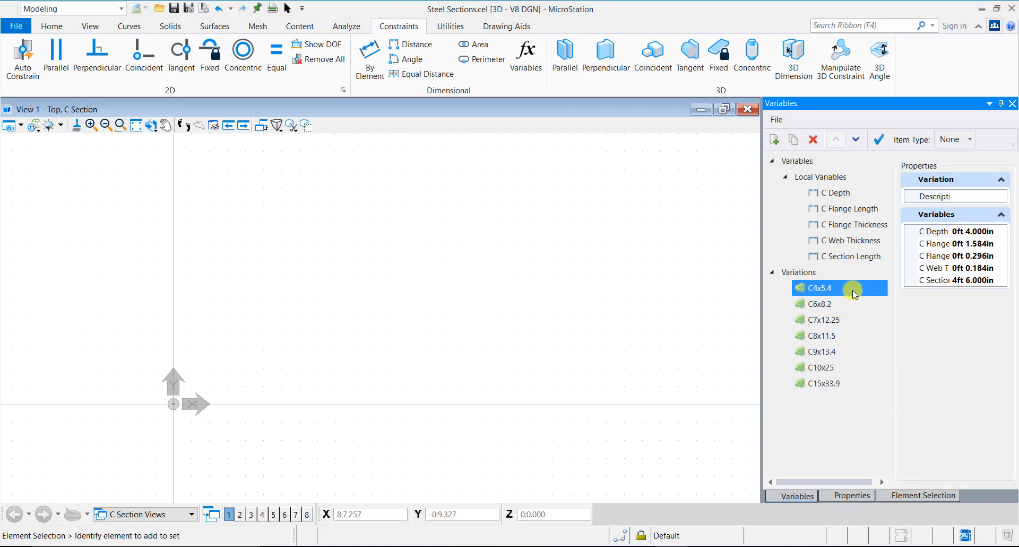
mouse_move(922, 303)
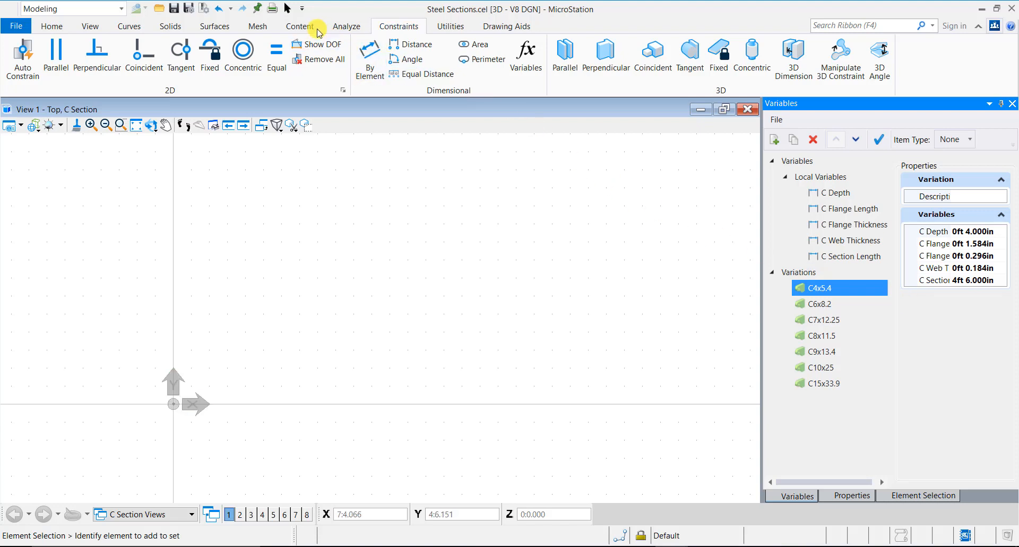
left_click(299, 26)
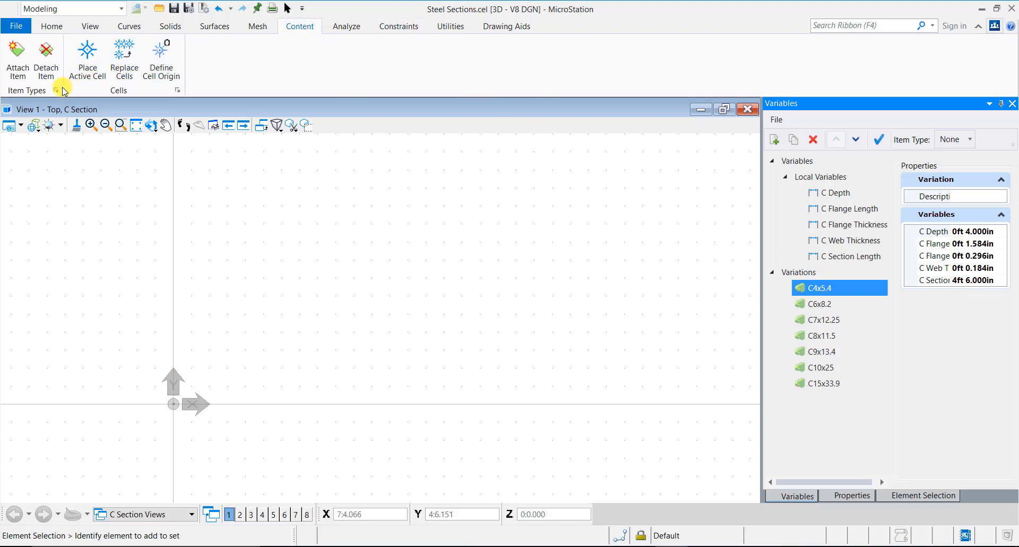
Step: Create a Structural item type library holding a Steel Section item type
left_click(56, 91)
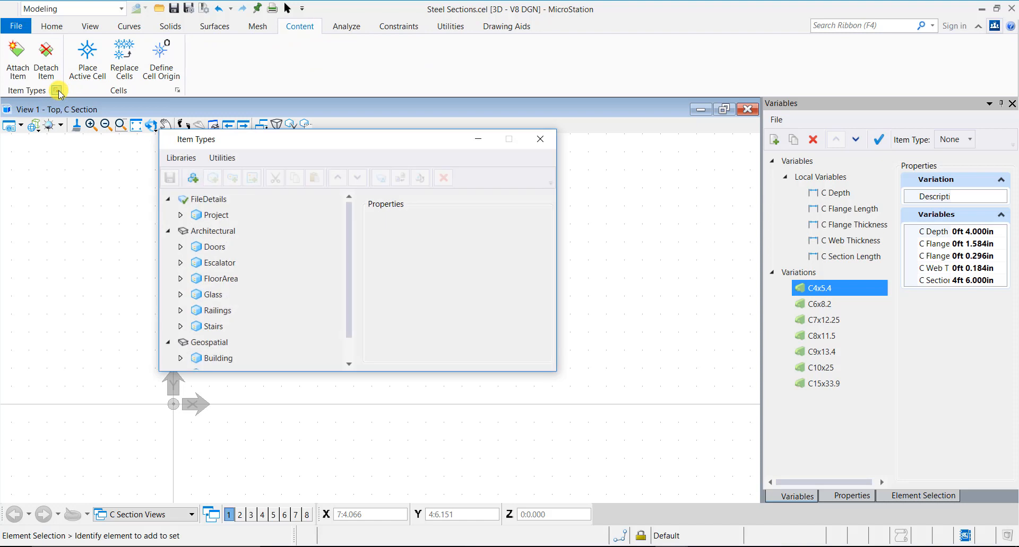
mouse_move(192, 178)
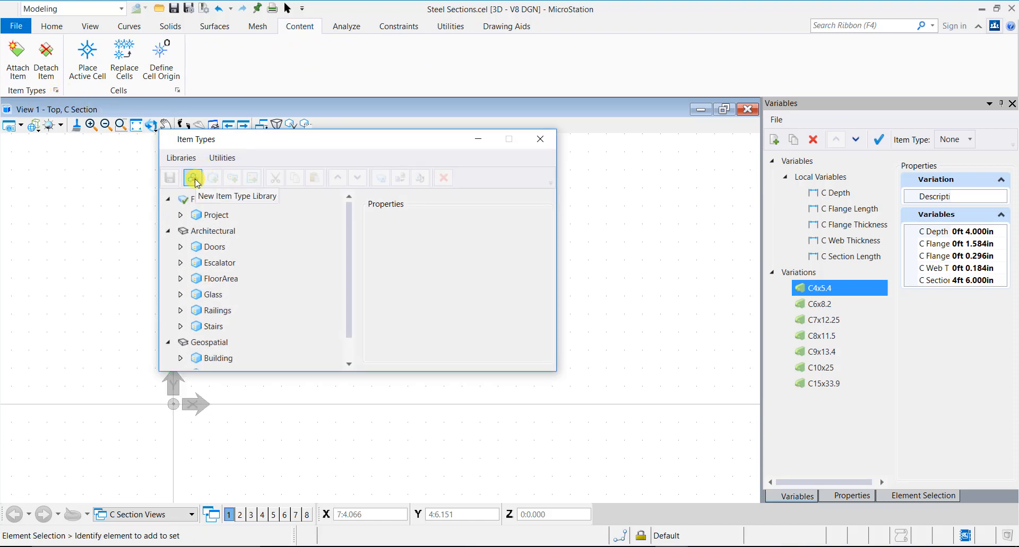
left_click(193, 178)
type("Structura")
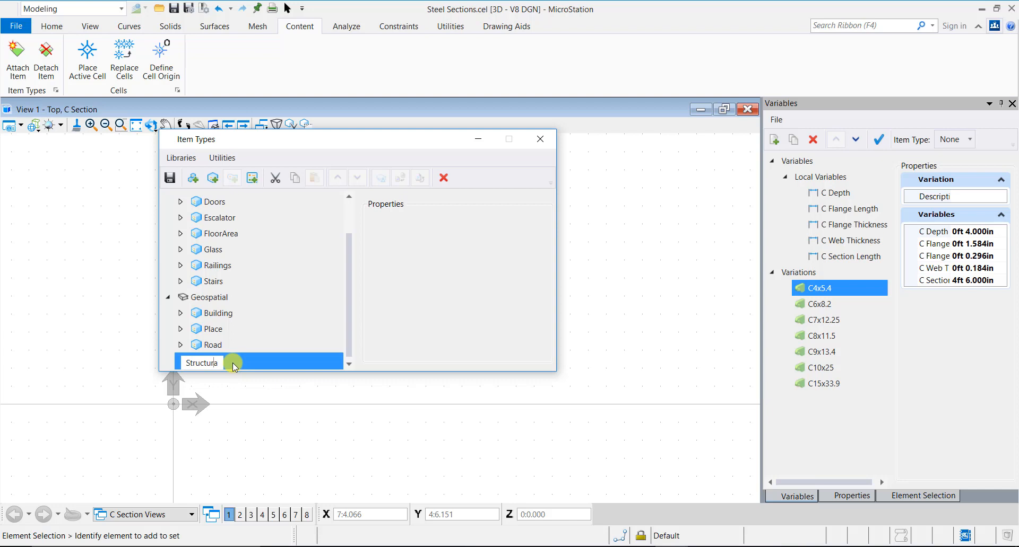
mouse_move(232, 364)
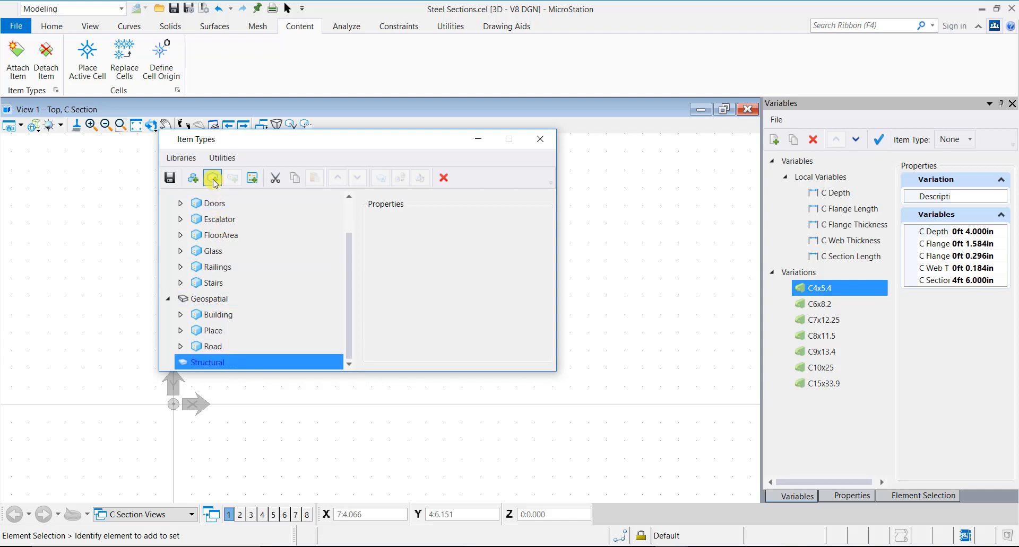
left_click(213, 177)
type("S")
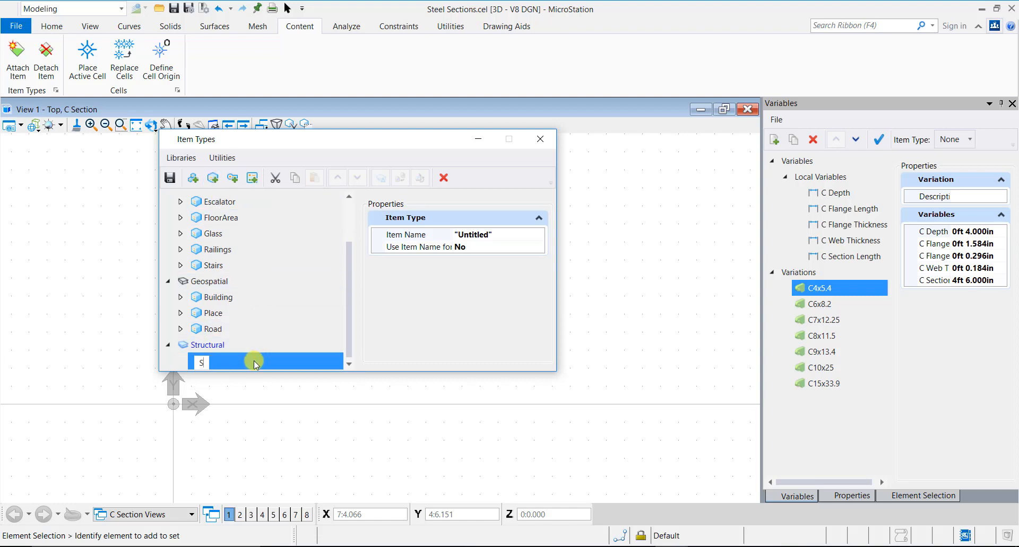
type("teel Section")
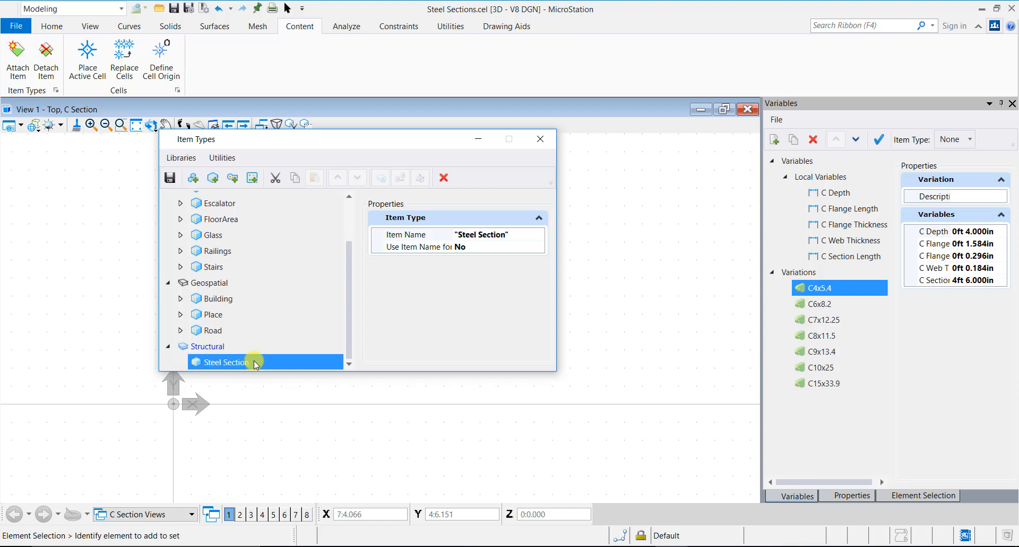
mouse_move(231, 177)
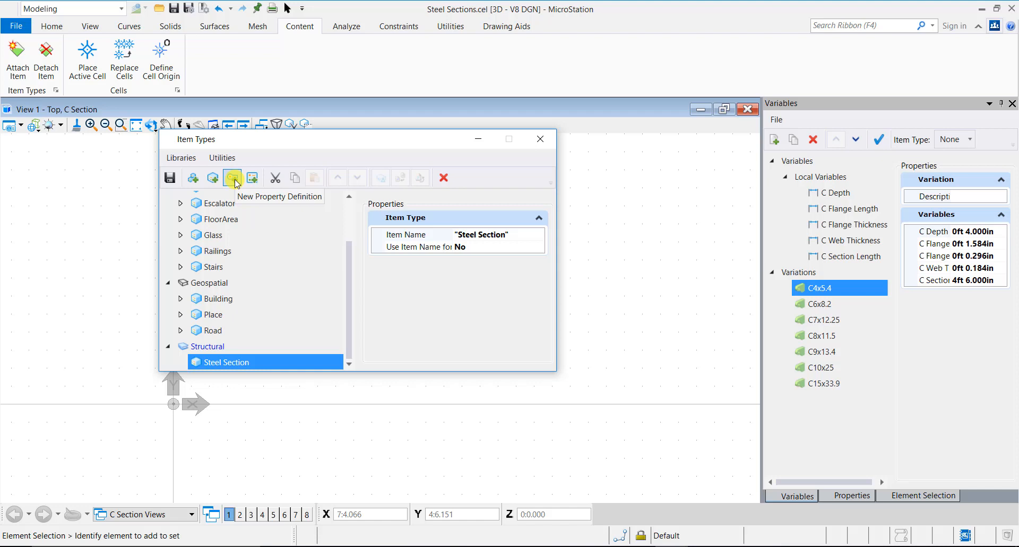
Step: Add Make and Grade text properties to Steel Section and save
left_click(232, 177)
type("Mak")
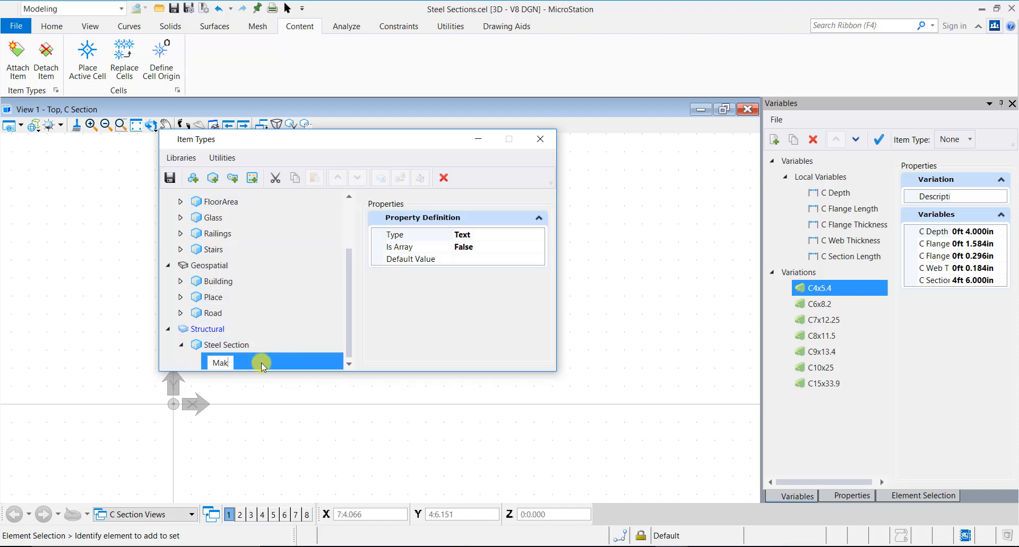
type("e")
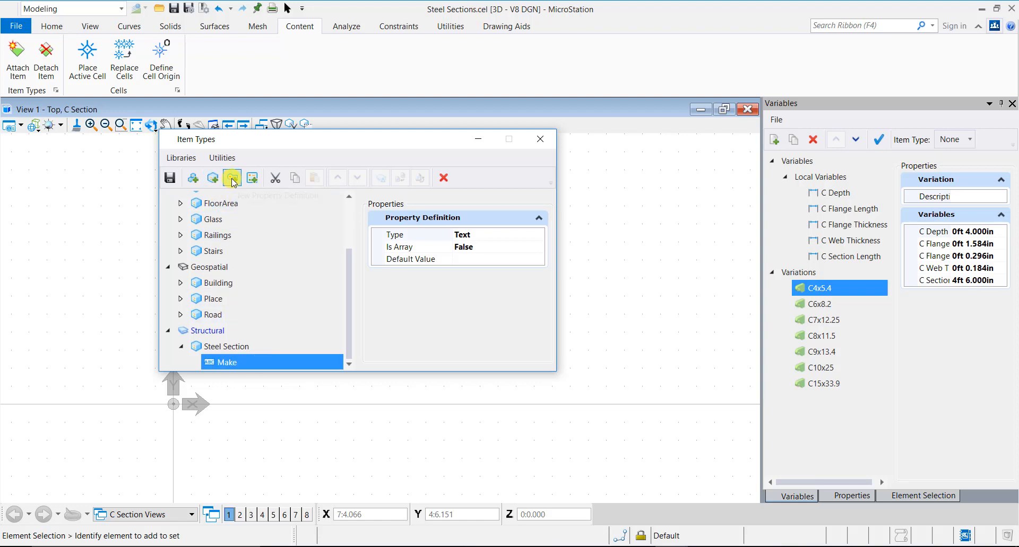
left_click(231, 178)
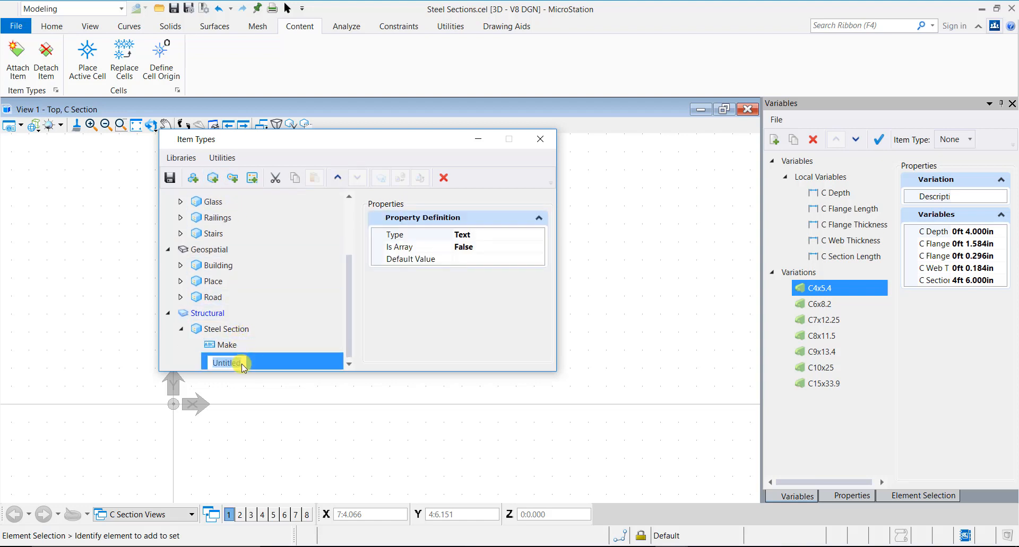
type("Grade")
type("Shape")
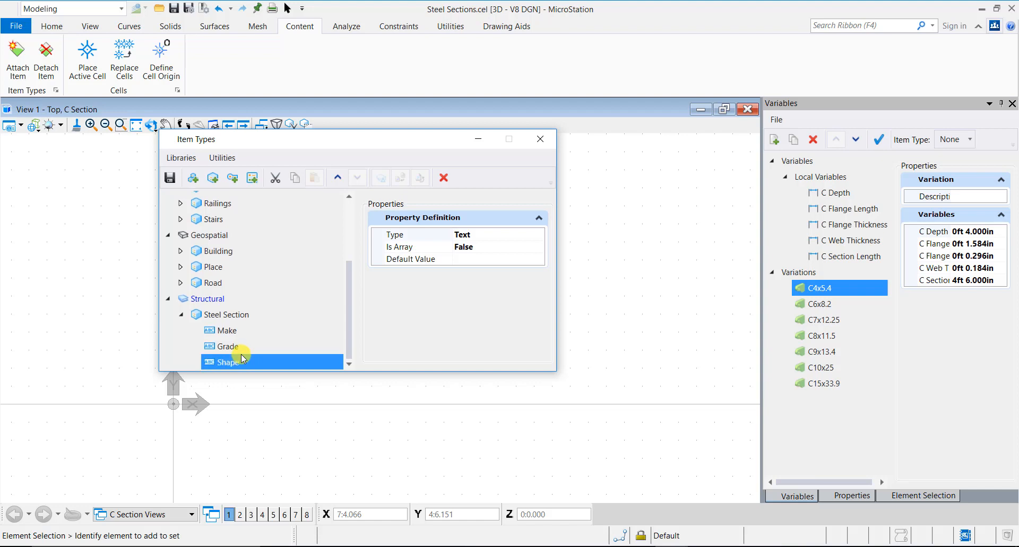
left_click(207, 299)
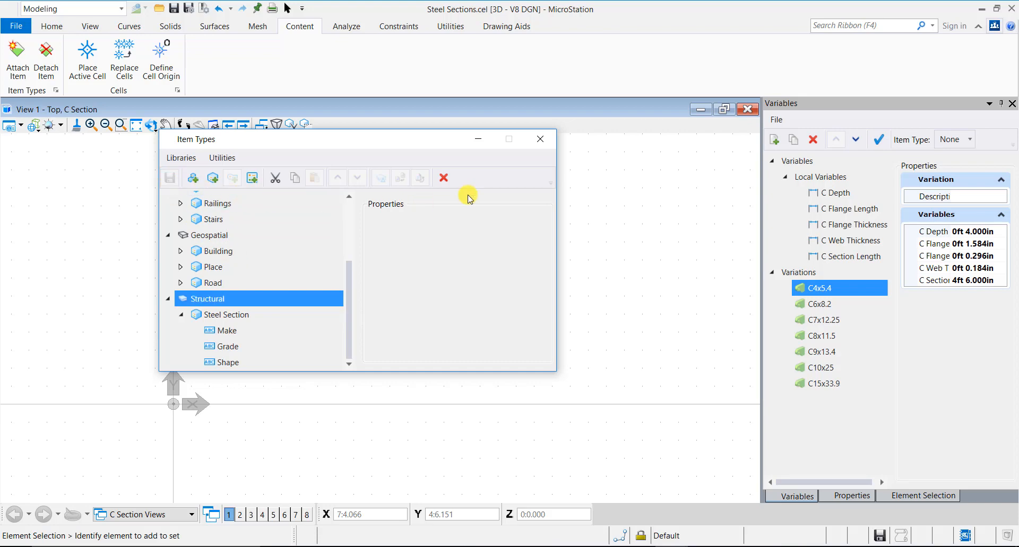
Step: Close the Item Types dialog to return to the C Section view
left_click(539, 139)
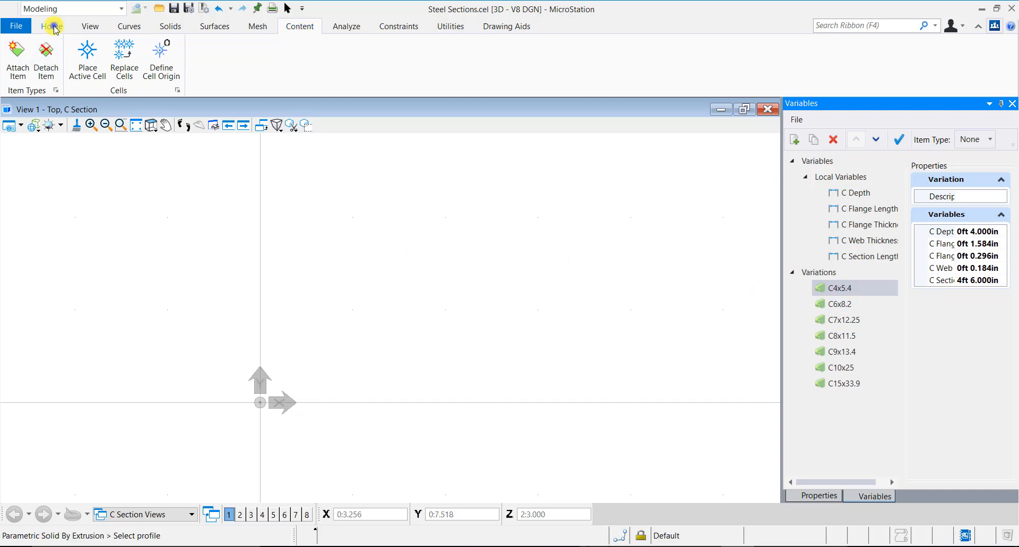
Step: Draw the C-shaped channel outline with SmartLine, then return to Element Selection
left_click(51, 26)
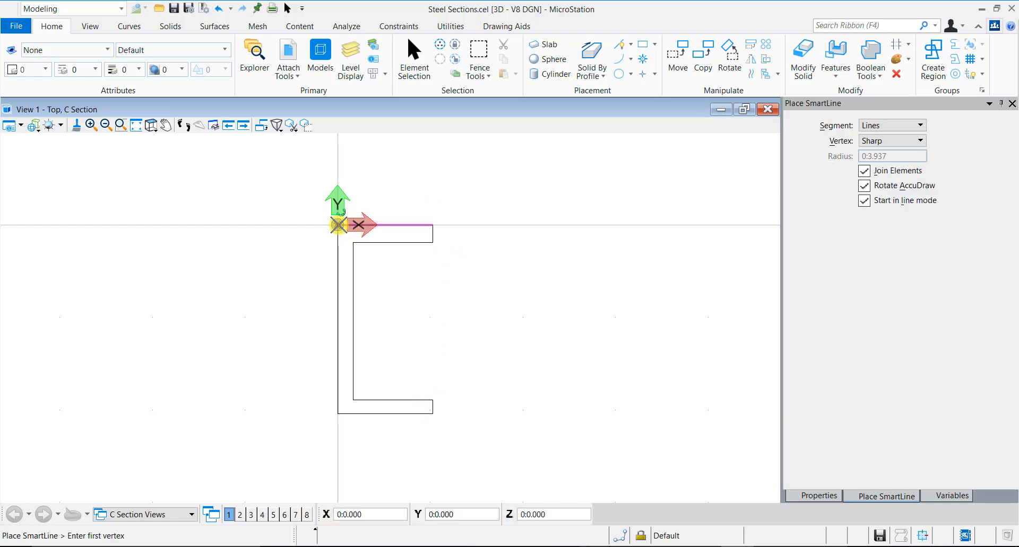
left_click(413, 53)
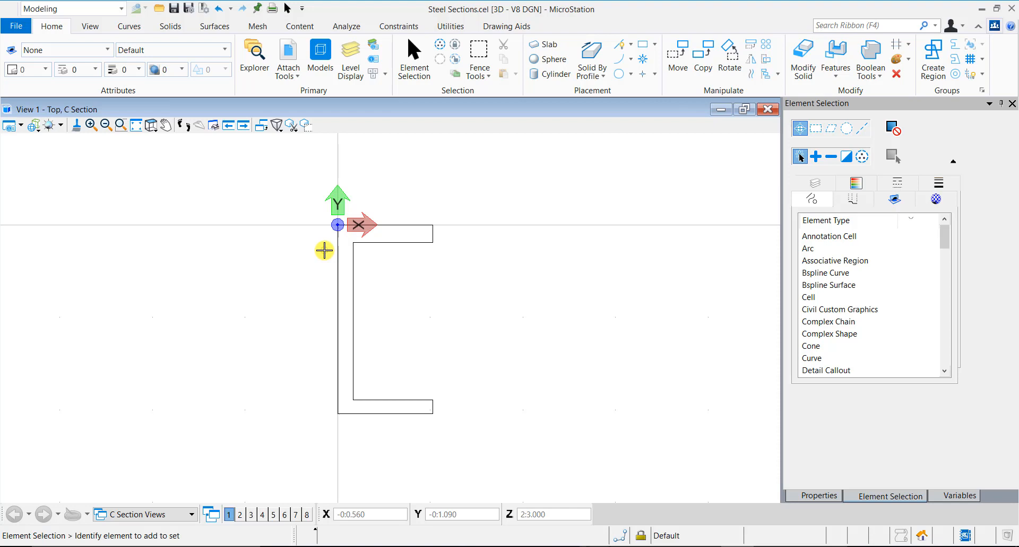
mouse_move(330, 246)
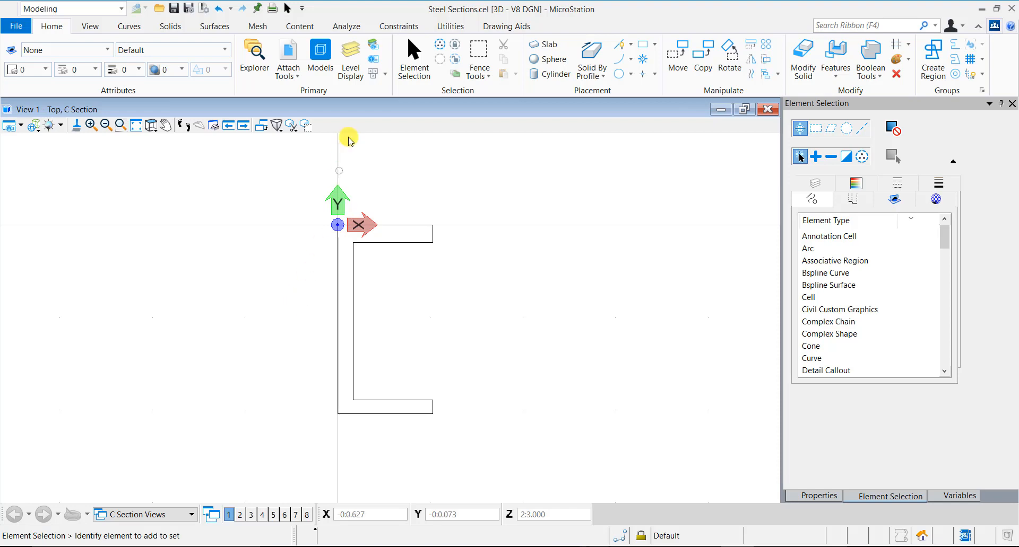
Step: Constrain pairs of the C profile's edges to be parallel
left_click(399, 26)
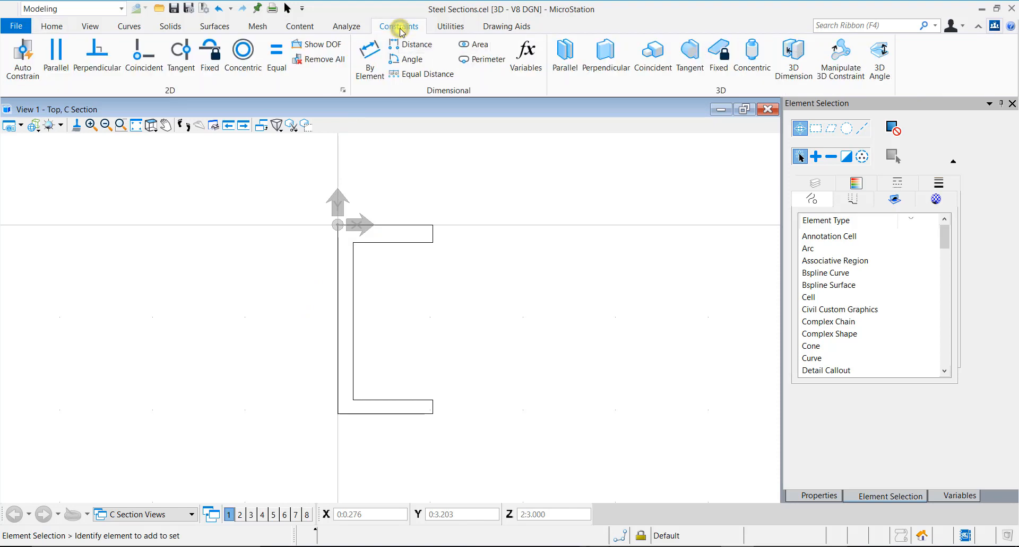
mouse_move(401, 33)
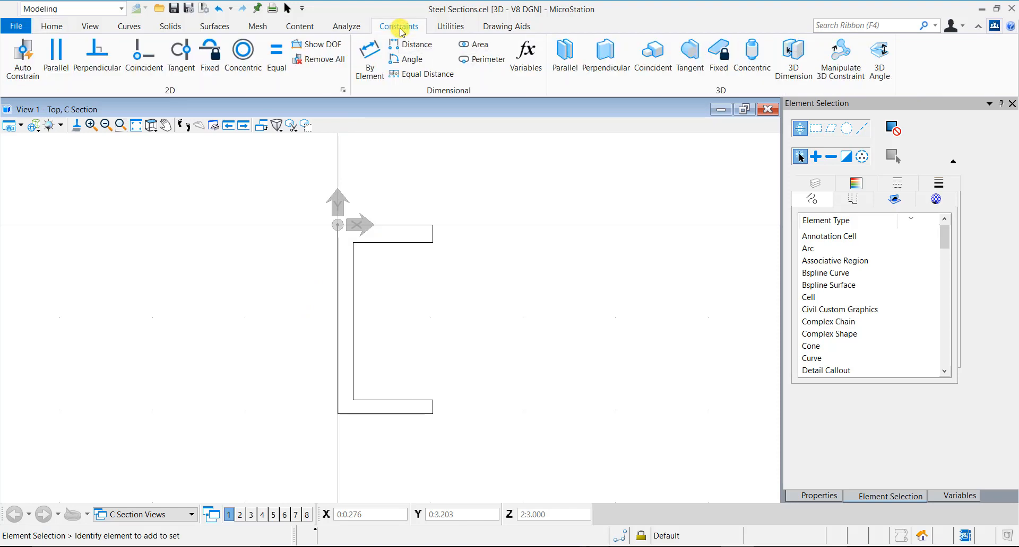
mouse_move(315, 47)
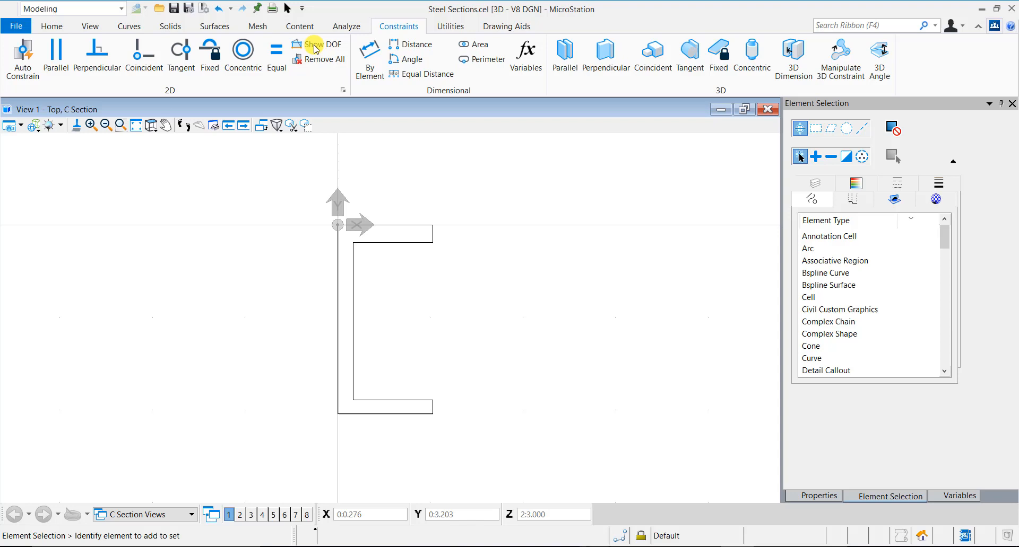
left_click(54, 52)
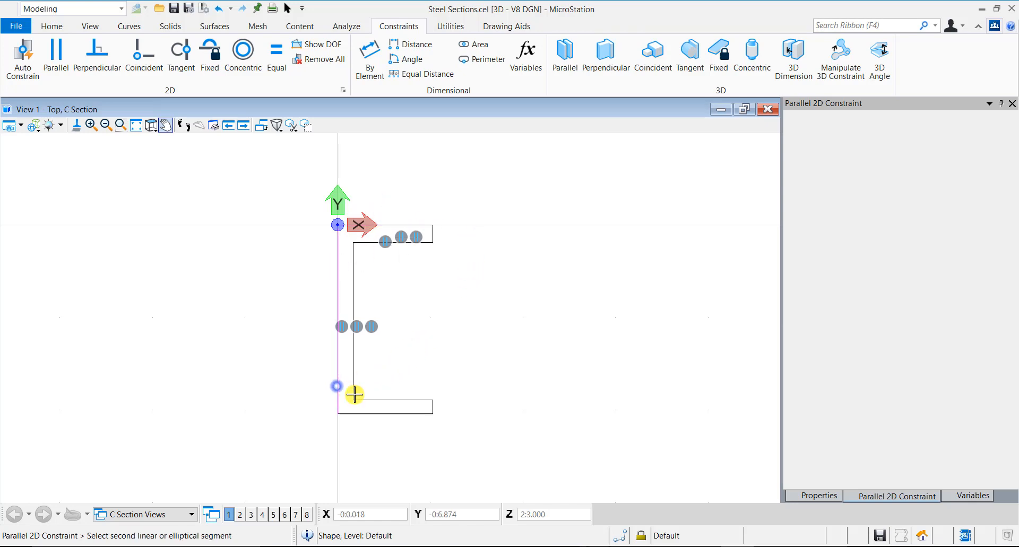
left_click(353, 396)
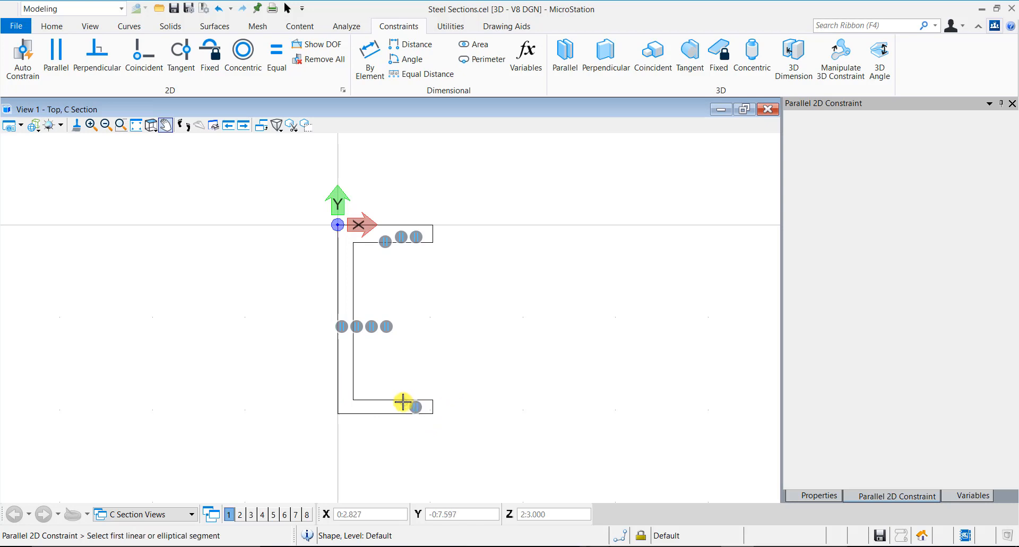
left_click(401, 402)
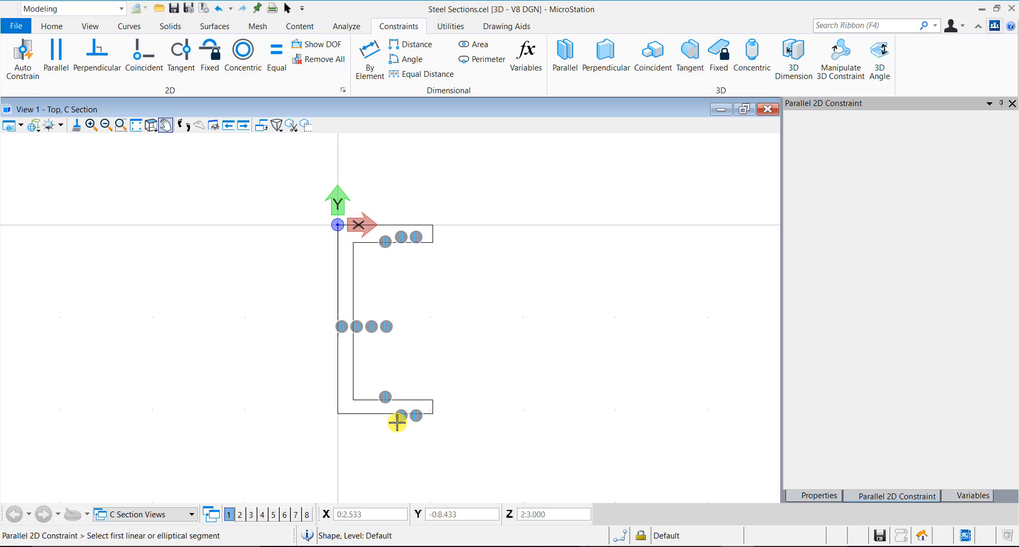
left_click(97, 53)
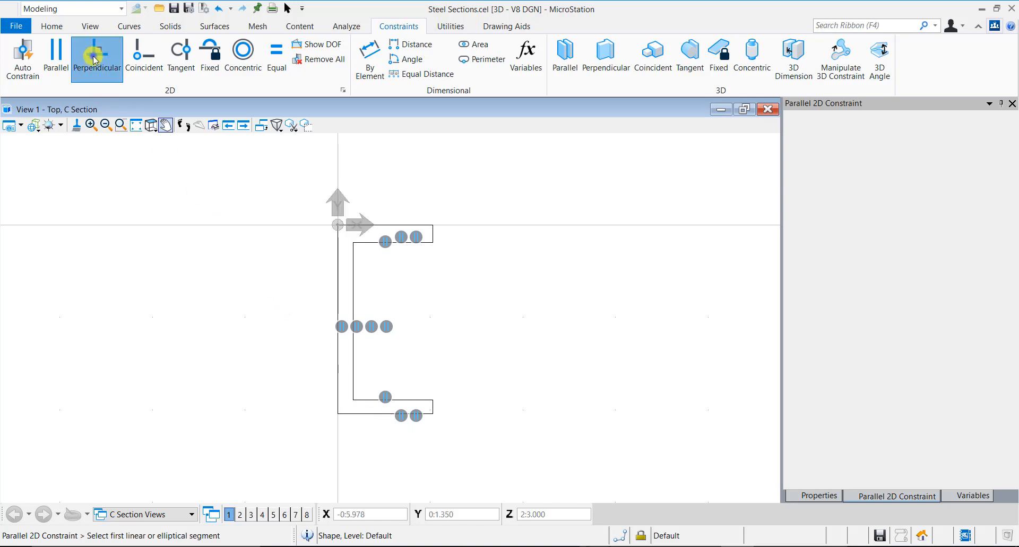
Step: Add perpendicular constraints and make the flange edges equal in length
left_click(96, 53)
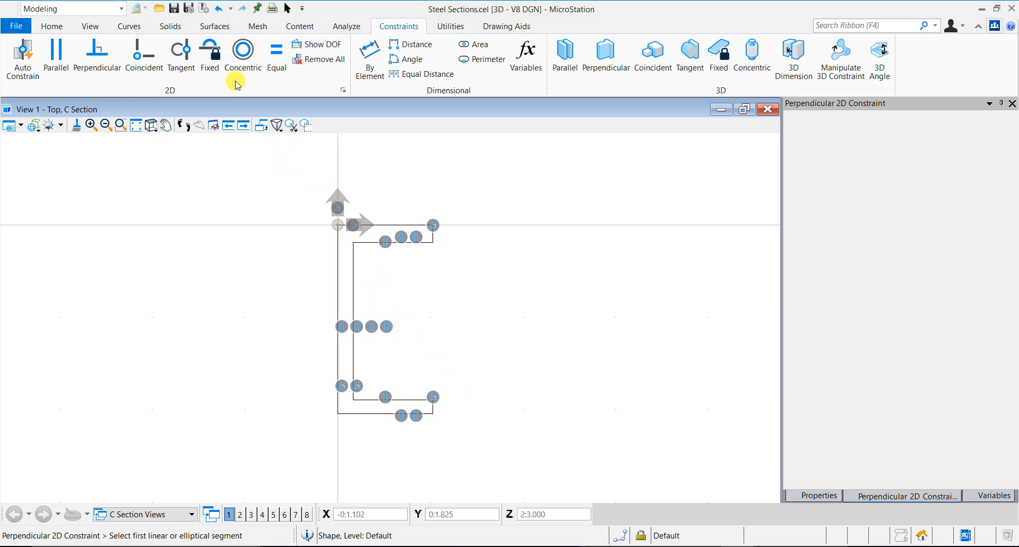
left_click(209, 48)
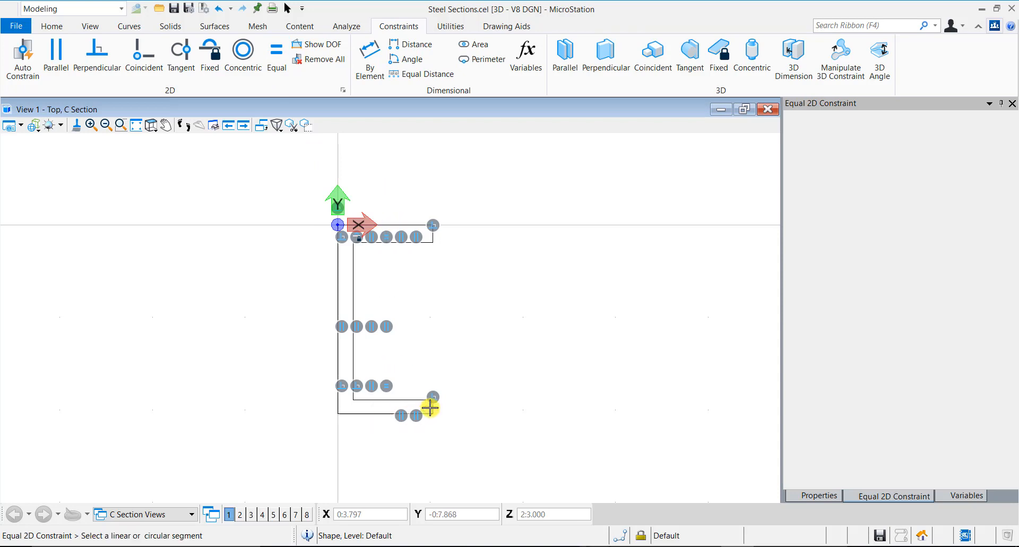
left_click(432, 232)
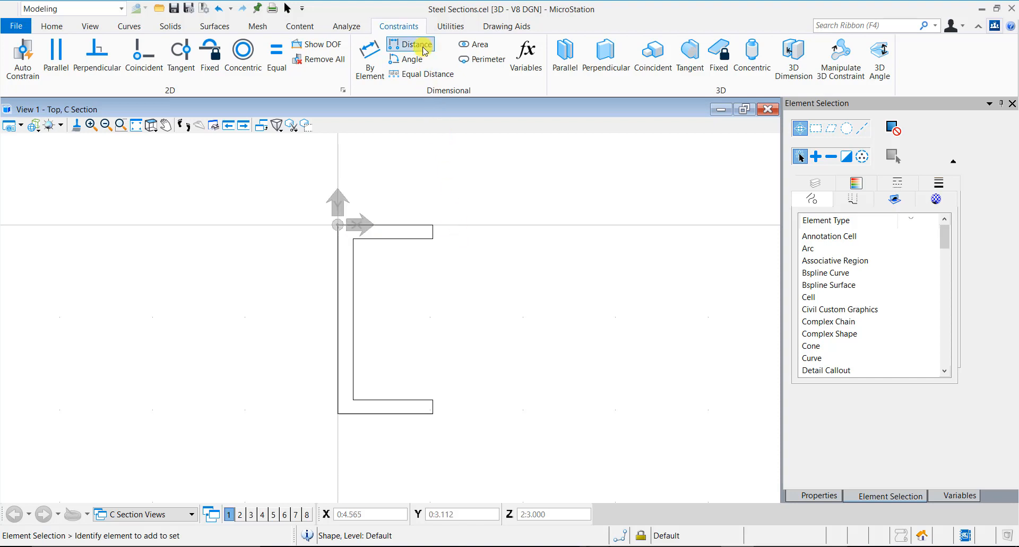
Step: Place distance constraints linked to C Flange Thickness and C Flange Length, then fit the view
left_click(412, 45)
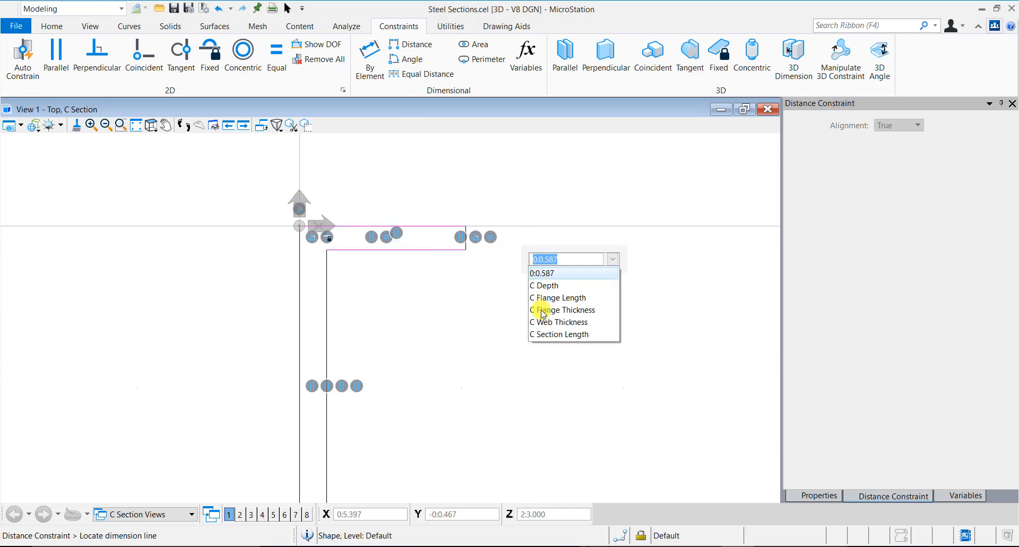
left_click(562, 311)
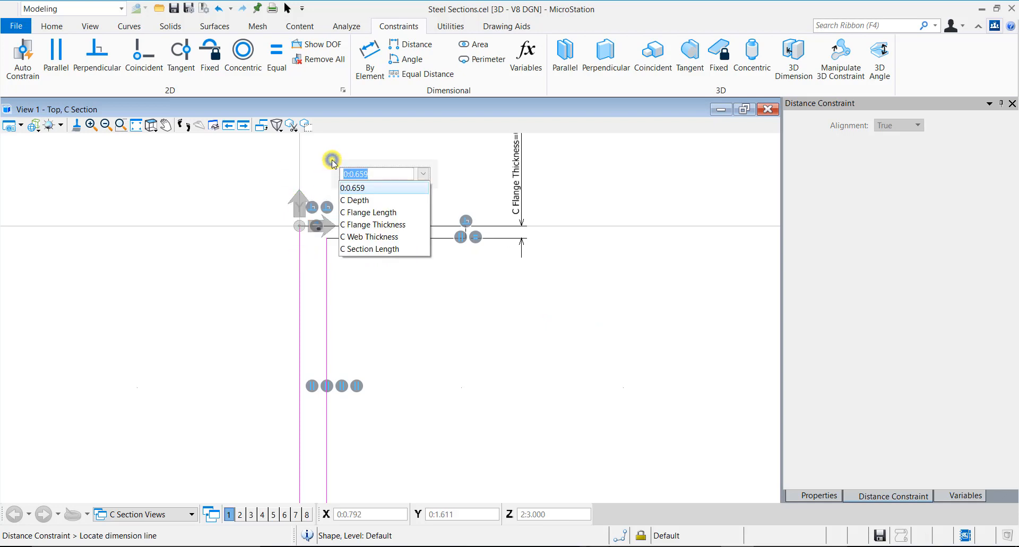
left_click(369, 237)
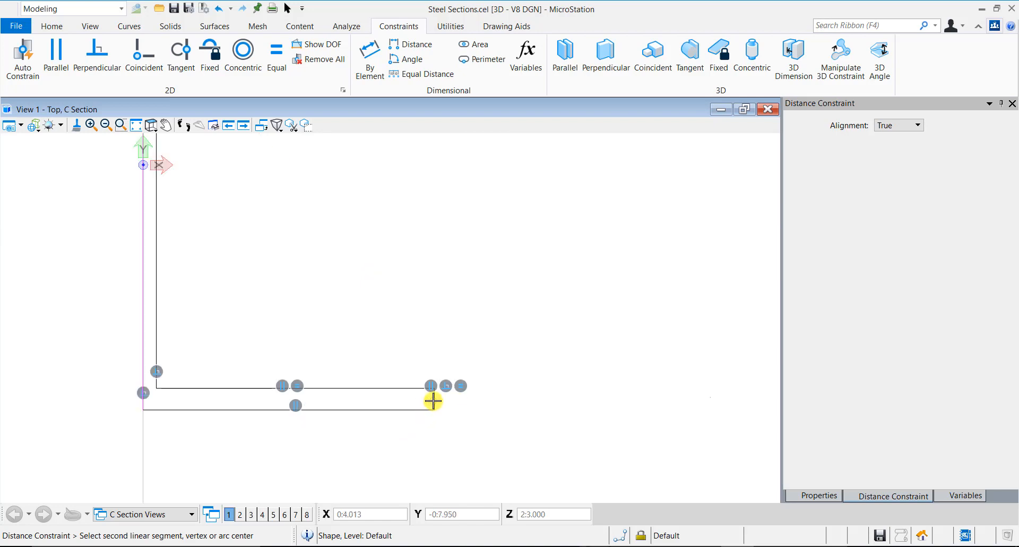
left_click(431, 400)
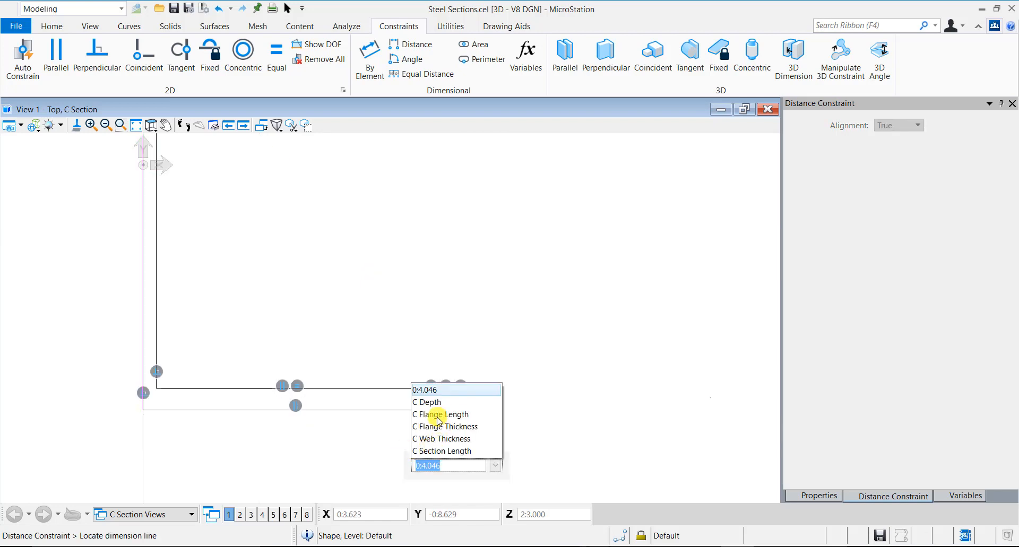
left_click(440, 415)
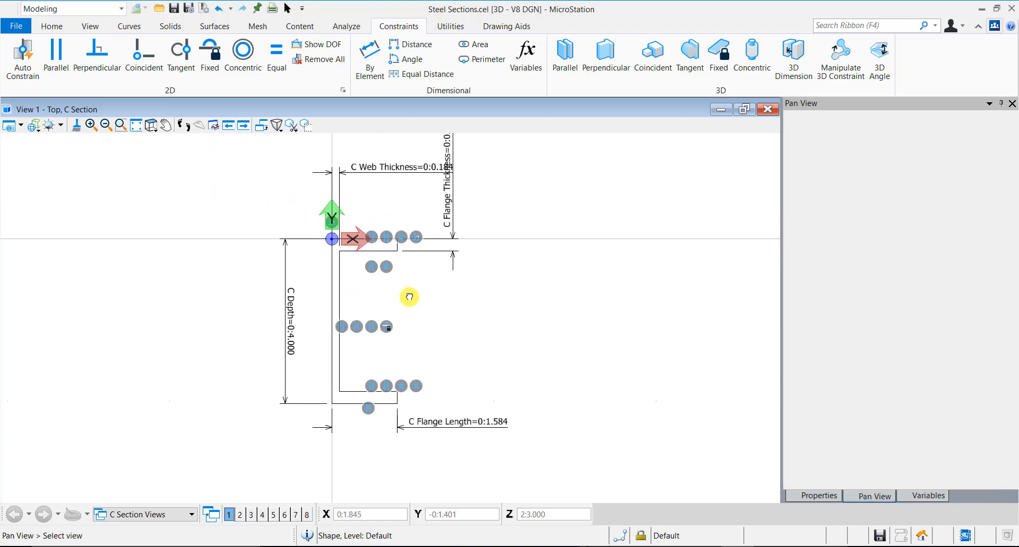
left_click(392, 44)
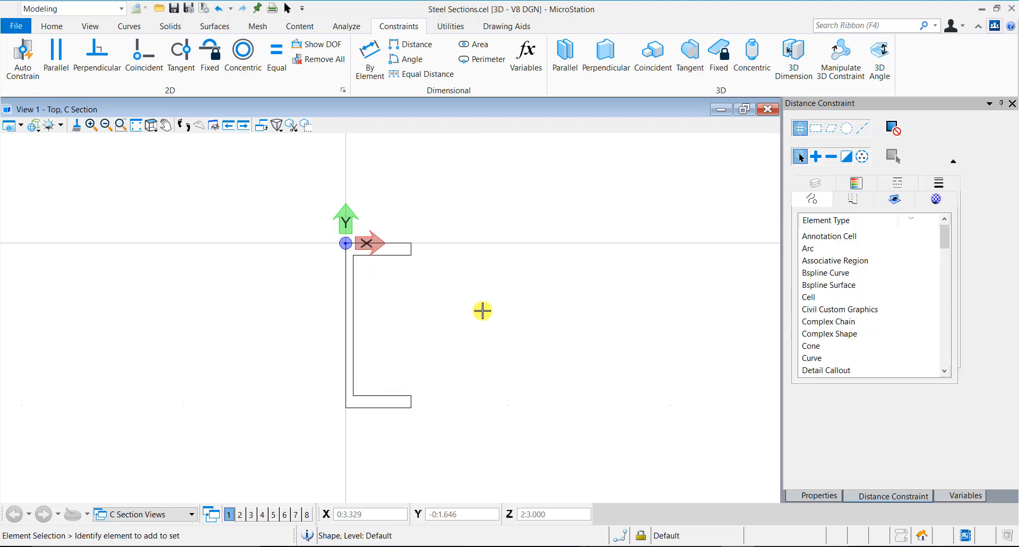
Step: Activate the C10x25 variation, then C4x5.4, and fit the resized profile
left_click(887, 496)
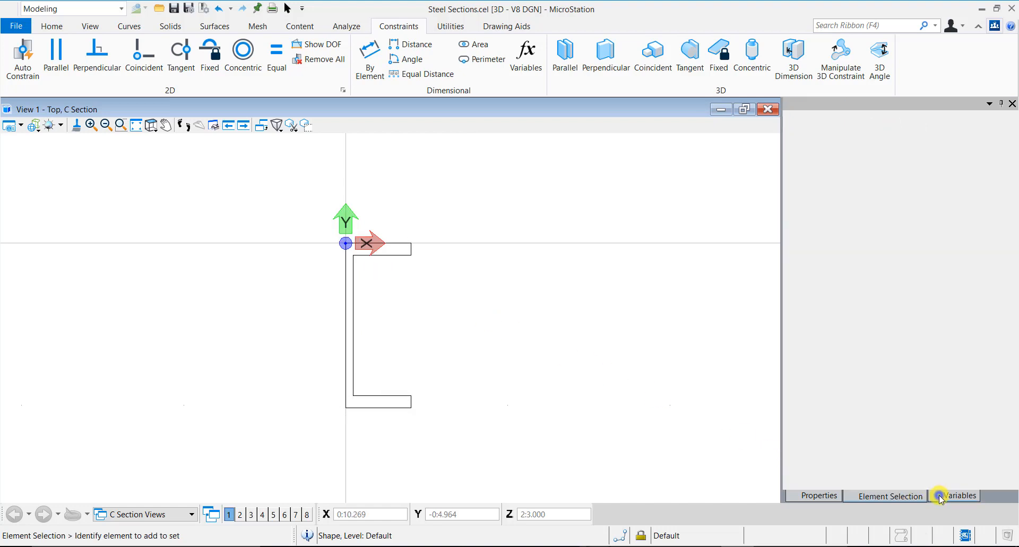
left_click(945, 497)
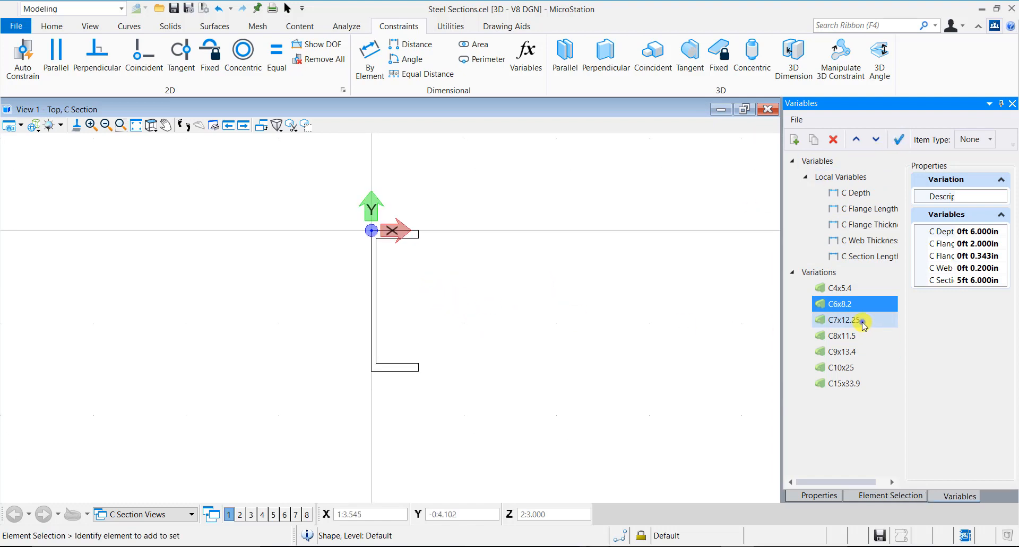
left_click(843, 320)
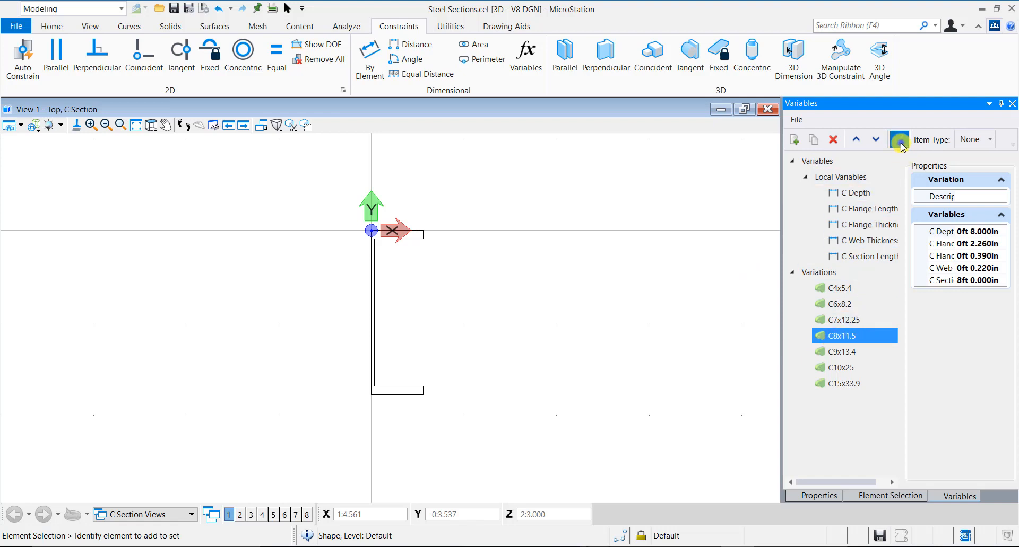
left_click(841, 351)
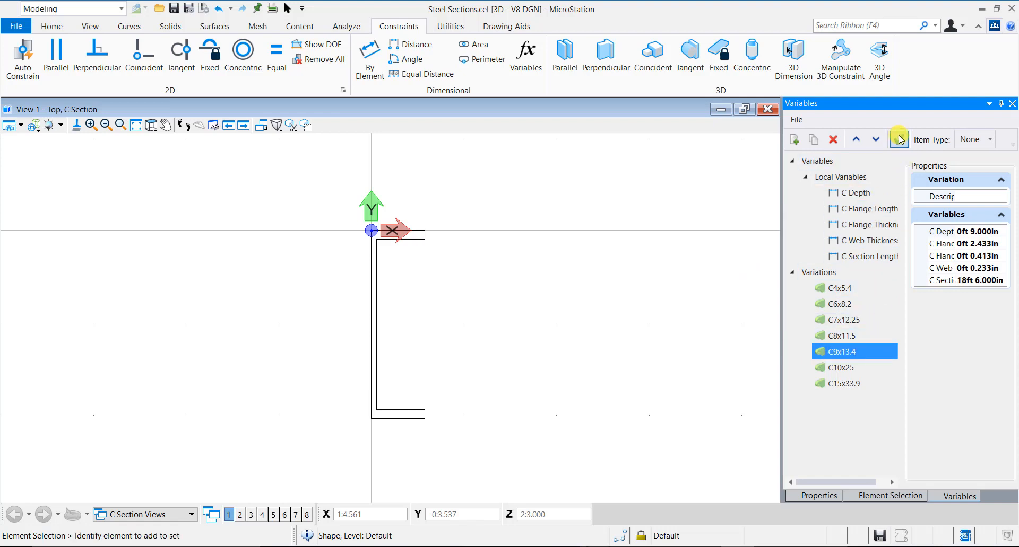
left_click(841, 367)
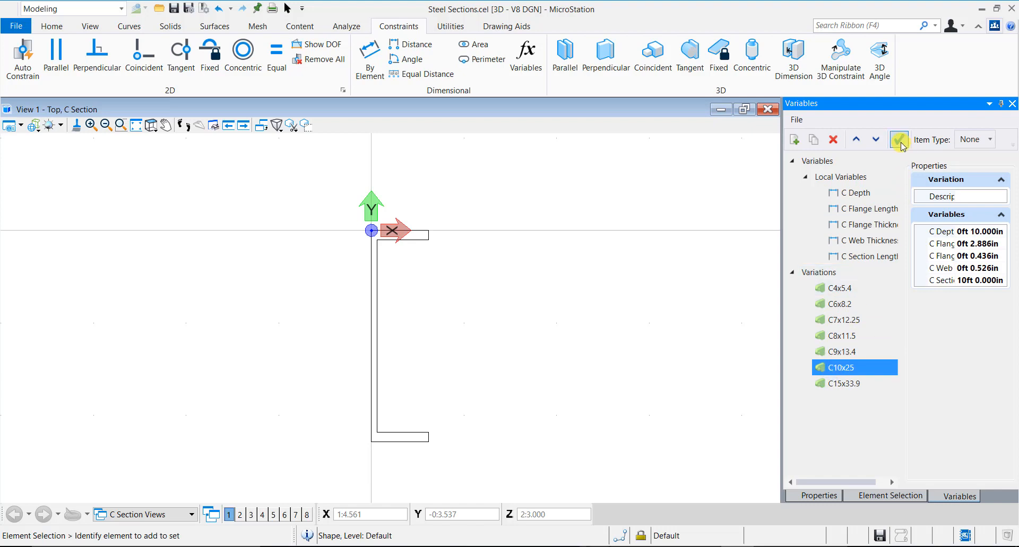
left_click(843, 384)
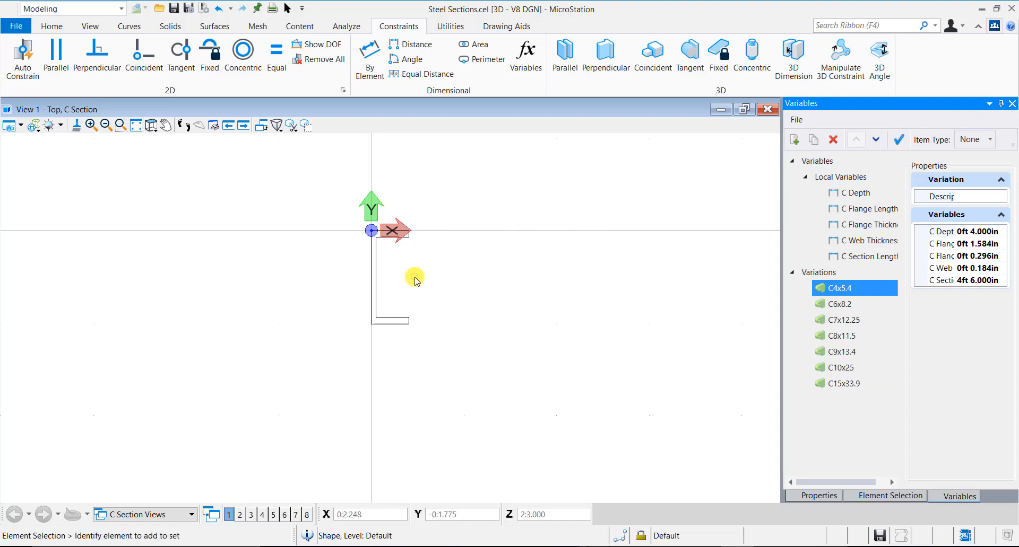
left_click(150, 126)
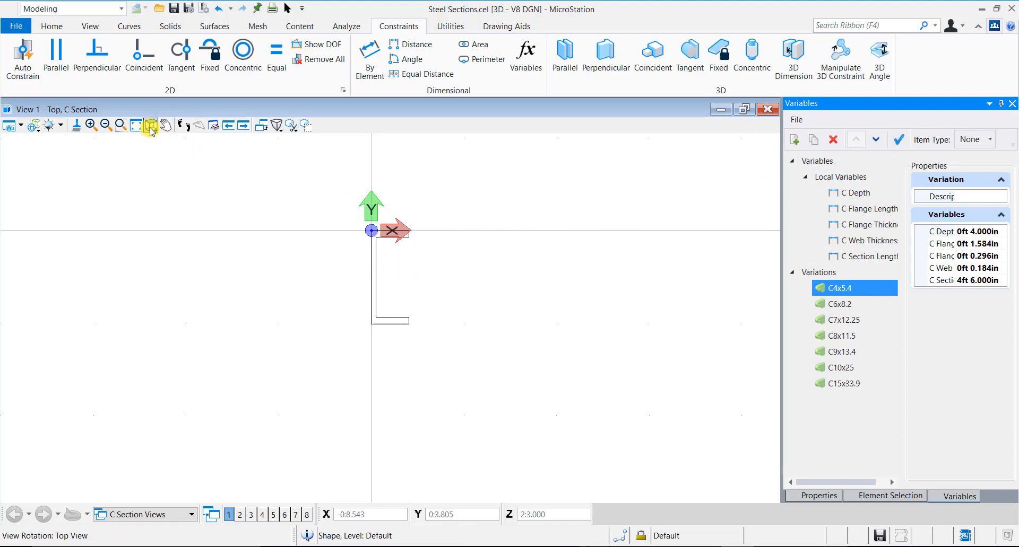
left_click(136, 125)
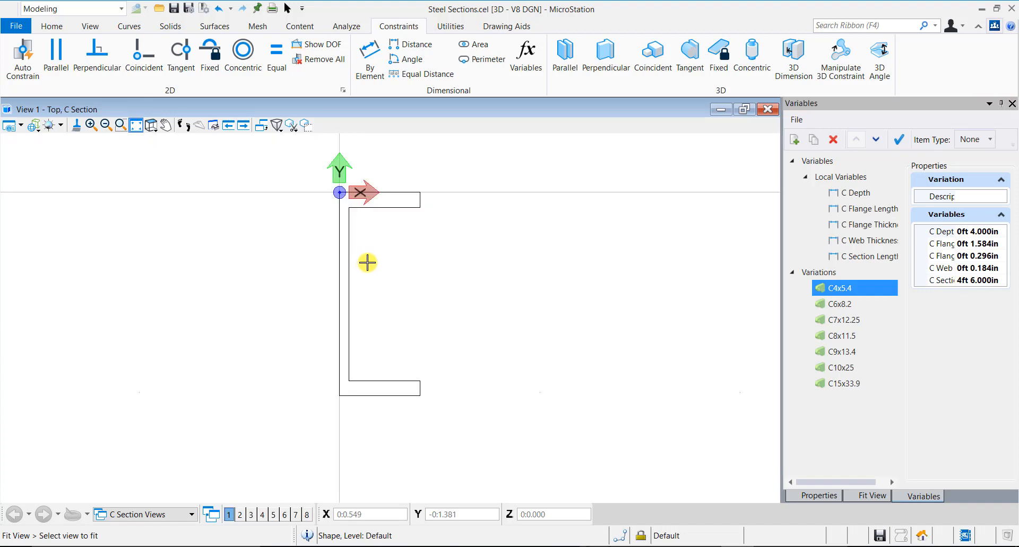
mouse_move(256, 175)
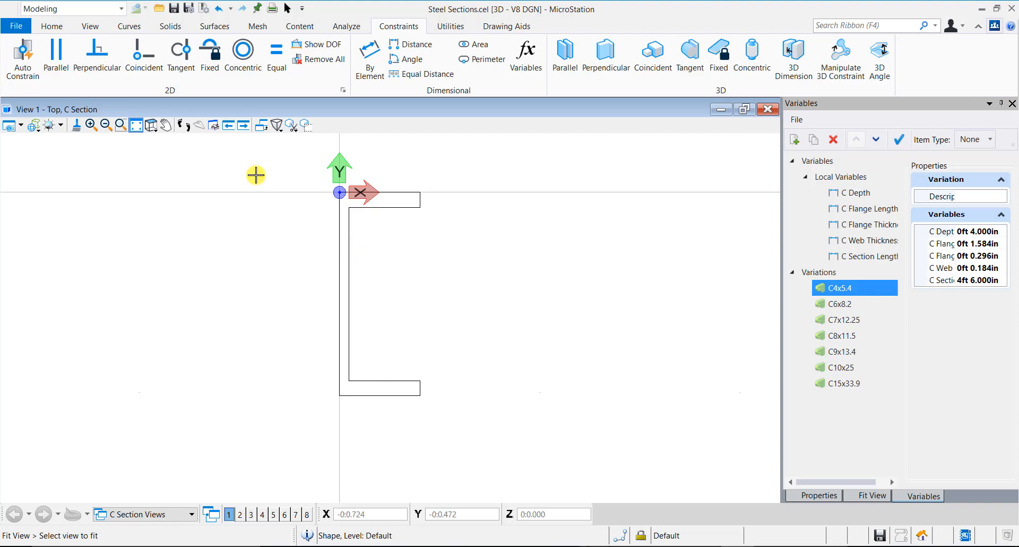
Step: Fit the view and attach the chosen item type to the C section shape
left_click(299, 26)
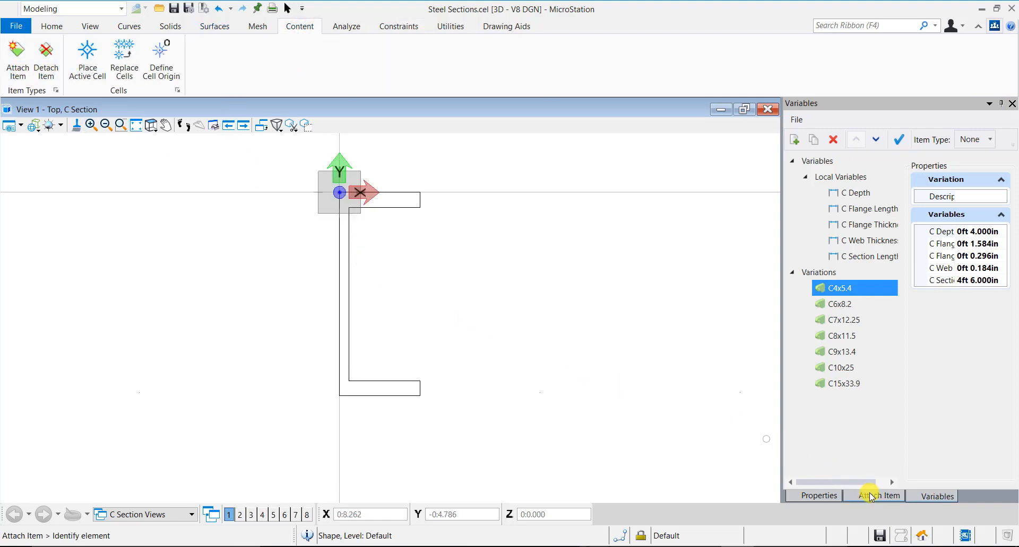
left_click(877, 496)
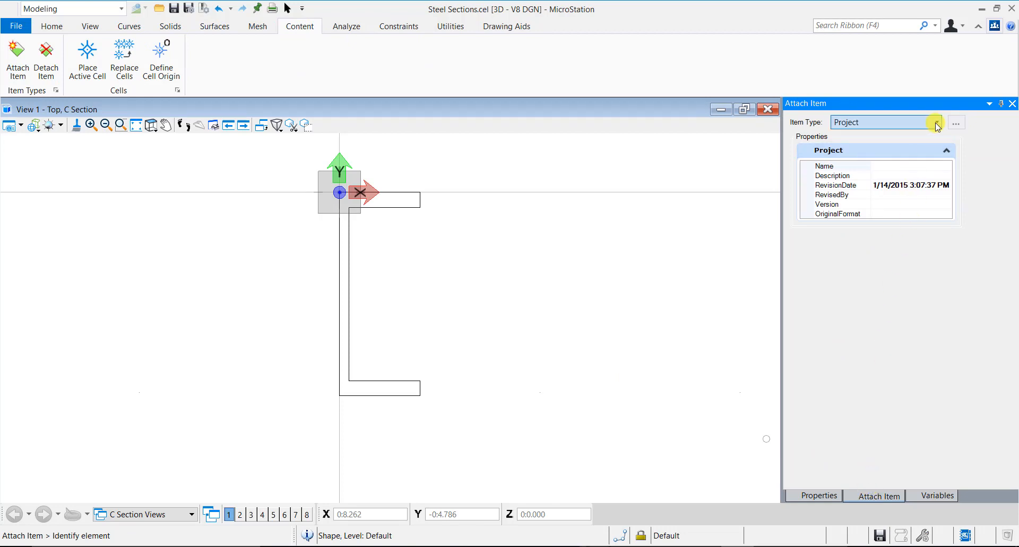
left_click(938, 122)
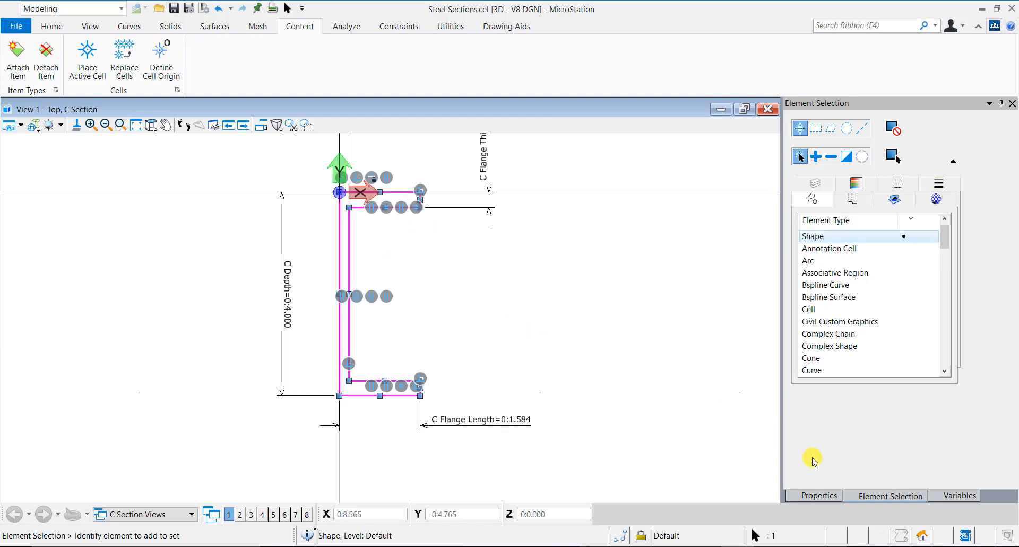
mouse_move(817, 496)
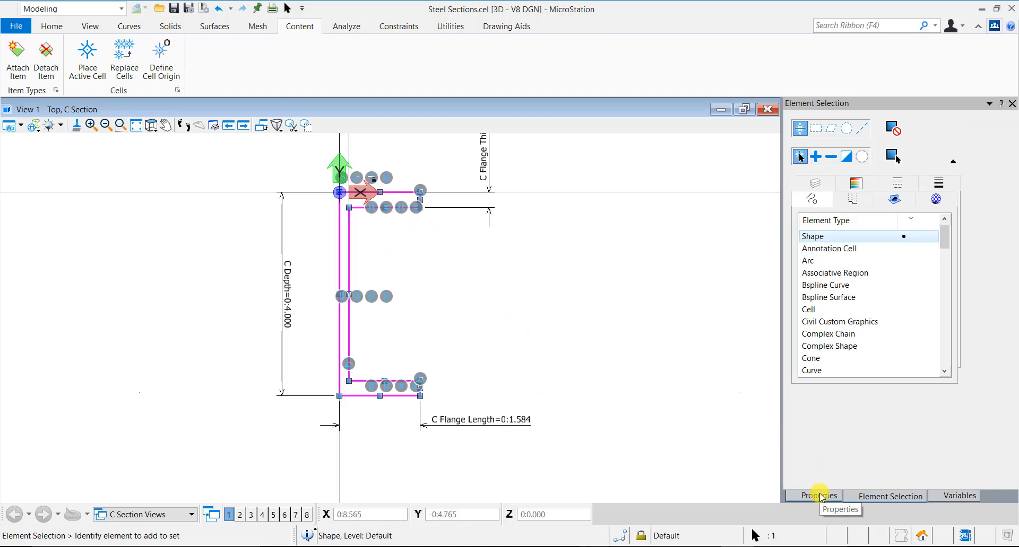
Step: Enter Make 'Atlantic Steel' and grade A36 in the shape's Steel Section properties, then deselect
left_click(817, 496)
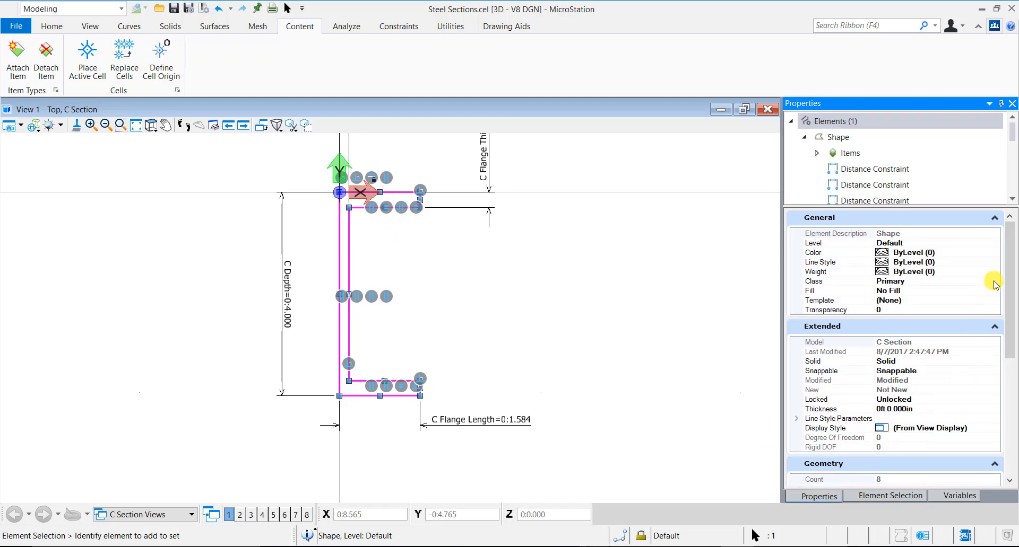
scroll("down", 3)
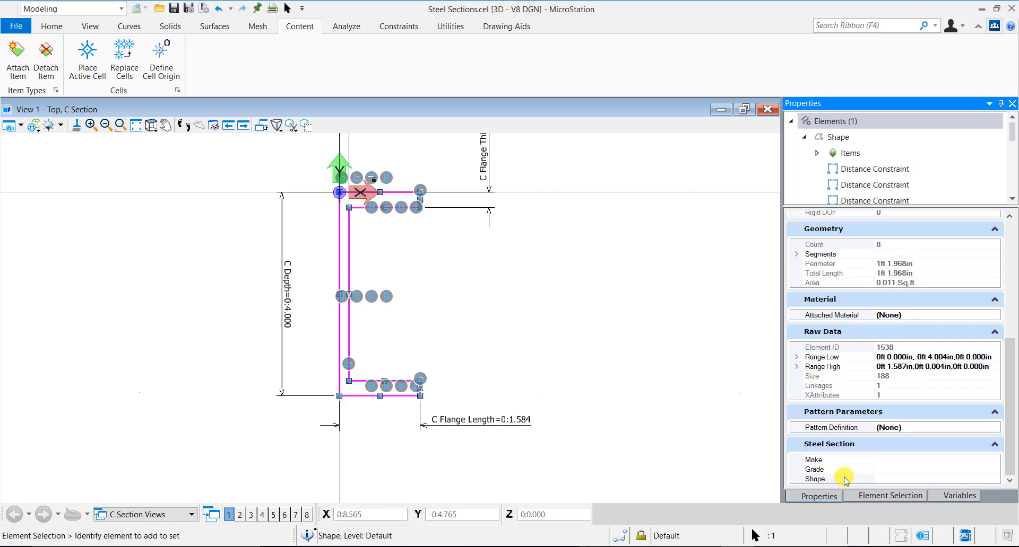
mouse_move(880, 461)
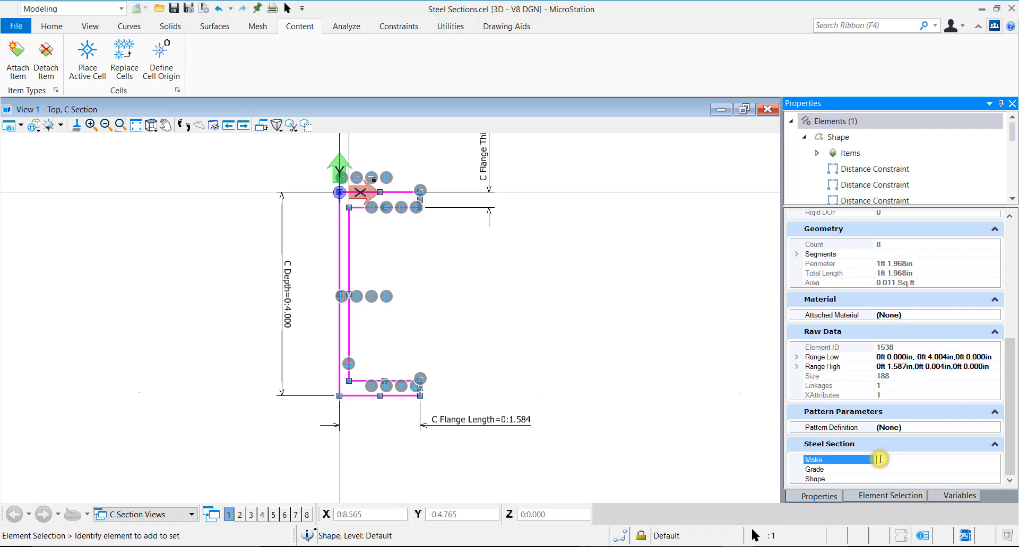
type("Allantic Steel")
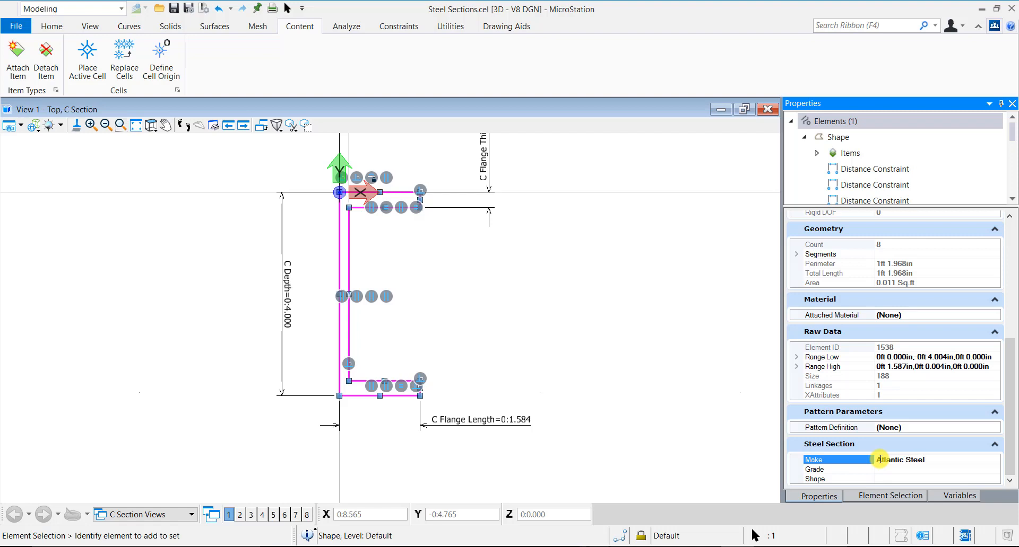
left_click(838, 469)
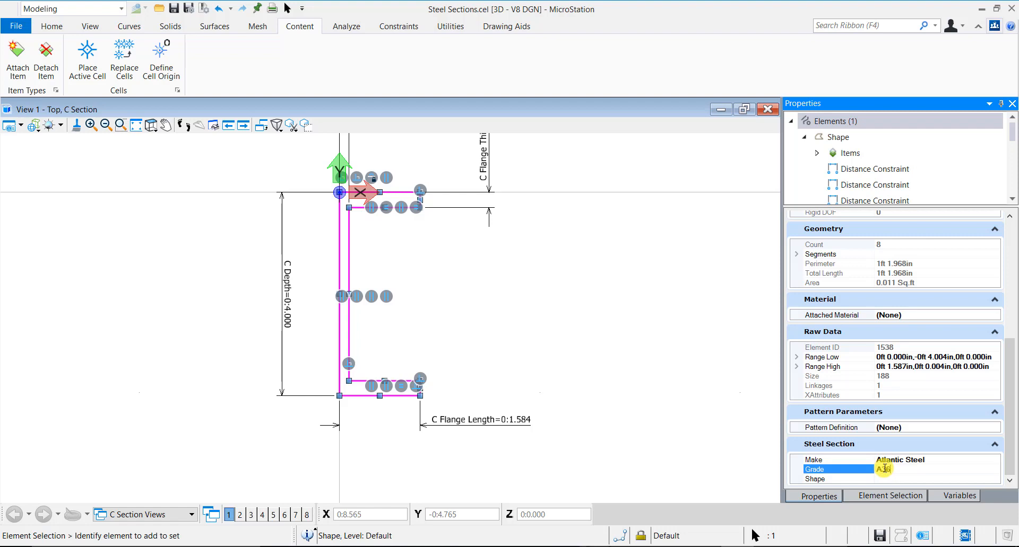
left_click(880, 479)
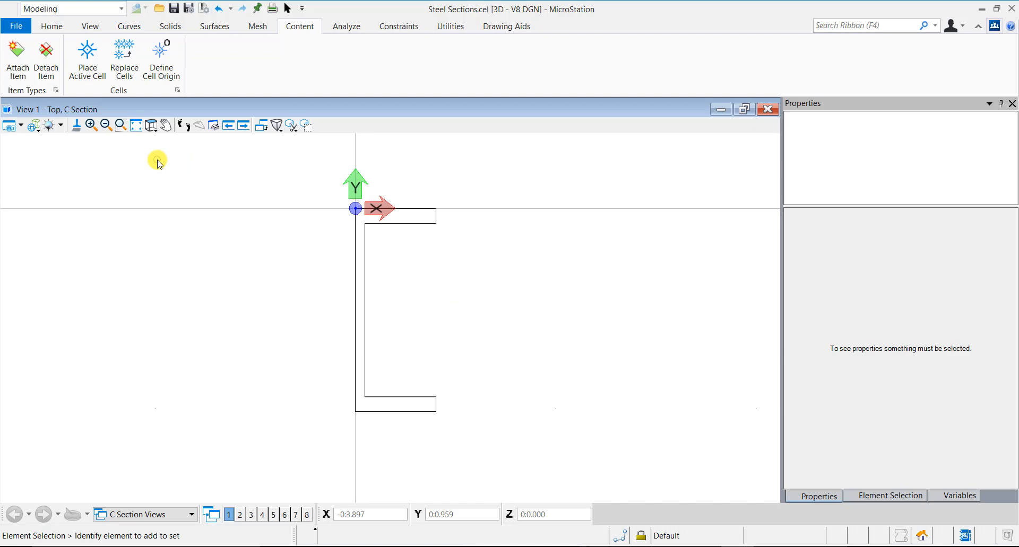
left_click(150, 125)
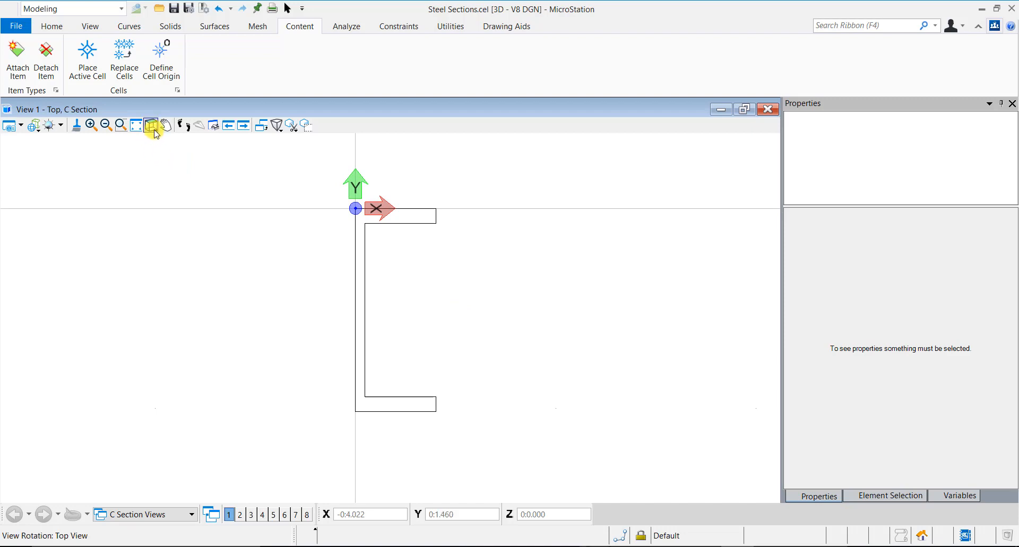
Step: In isometric view, extrude the C profile with its locked distance driven by C Section Length
left_click(151, 125)
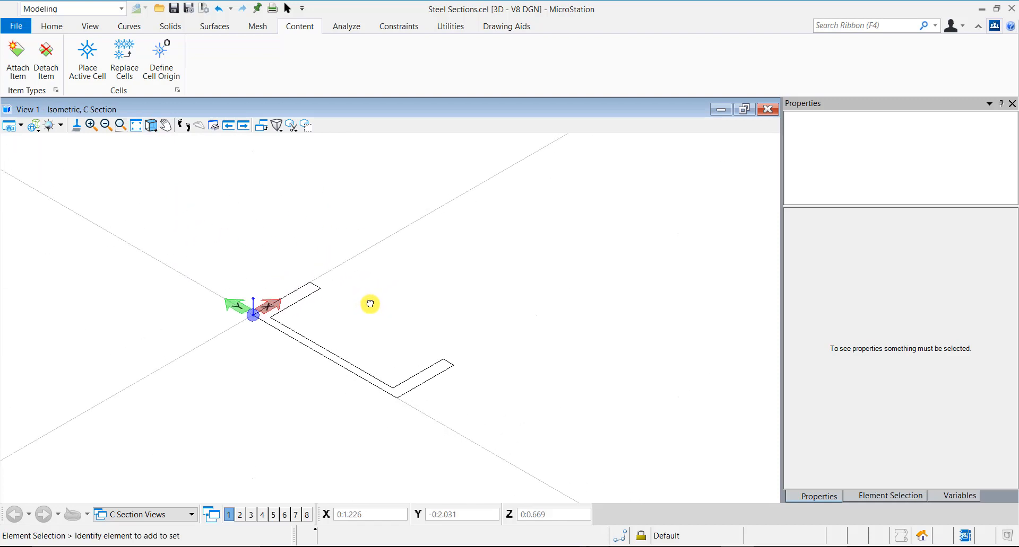
mouse_move(372, 311)
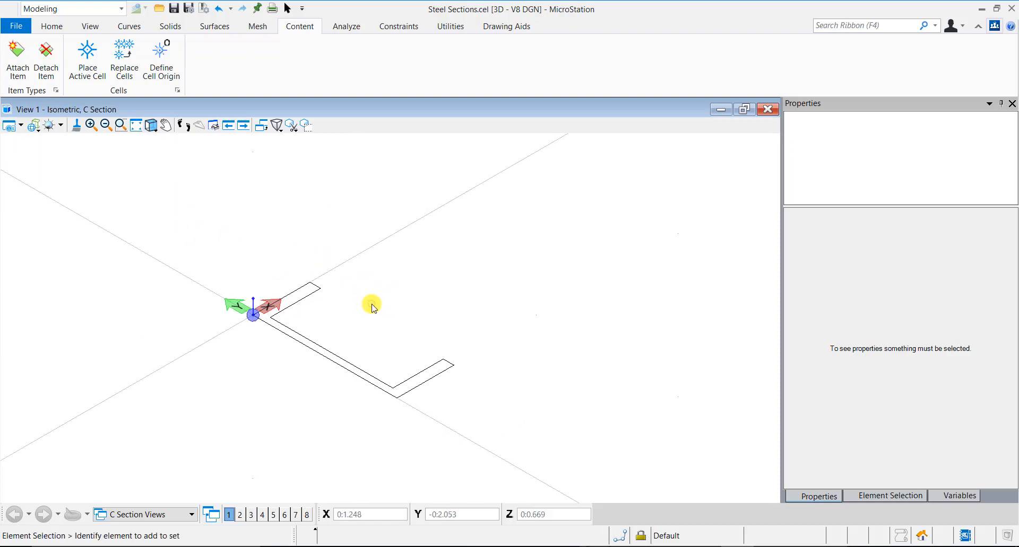
left_click(170, 26)
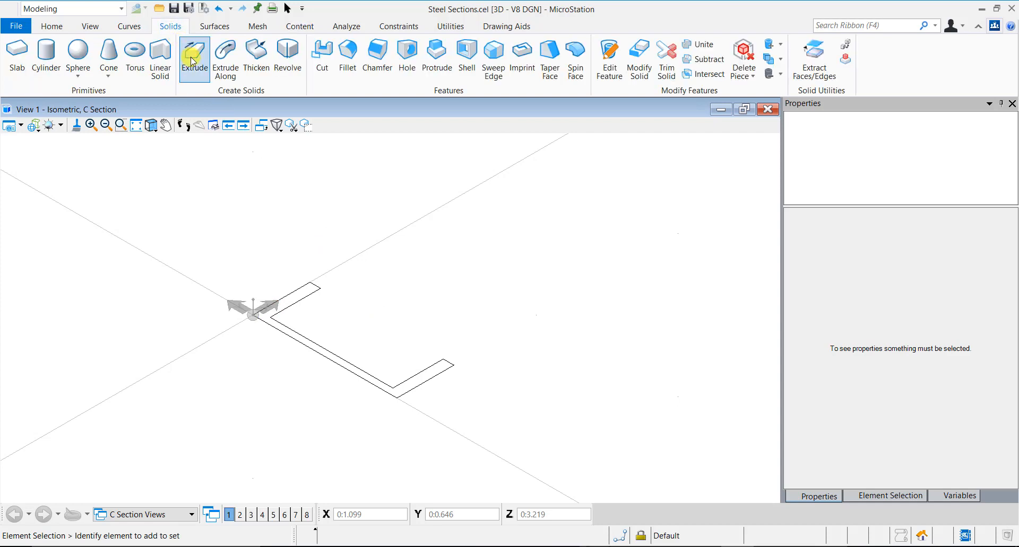
left_click(194, 47)
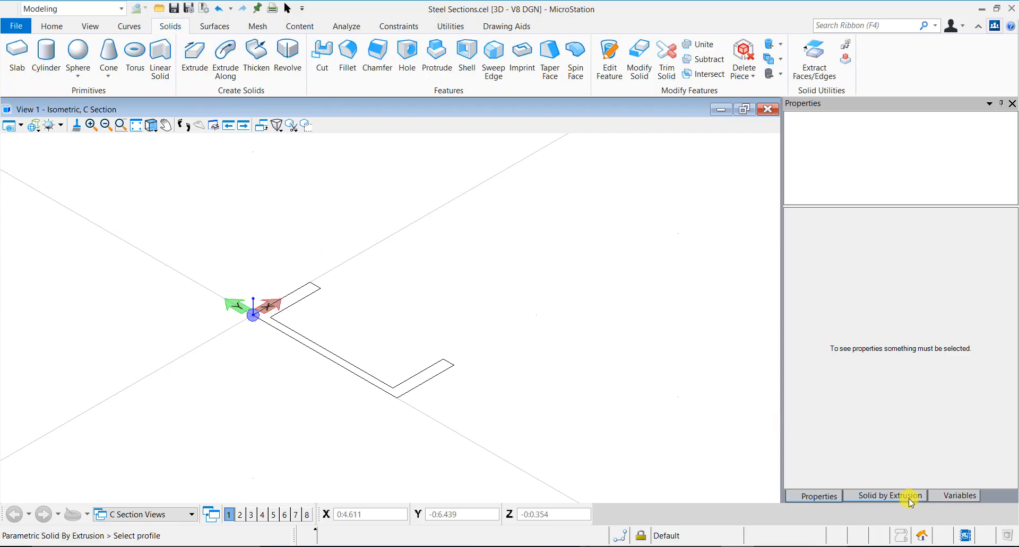
left_click(886, 496)
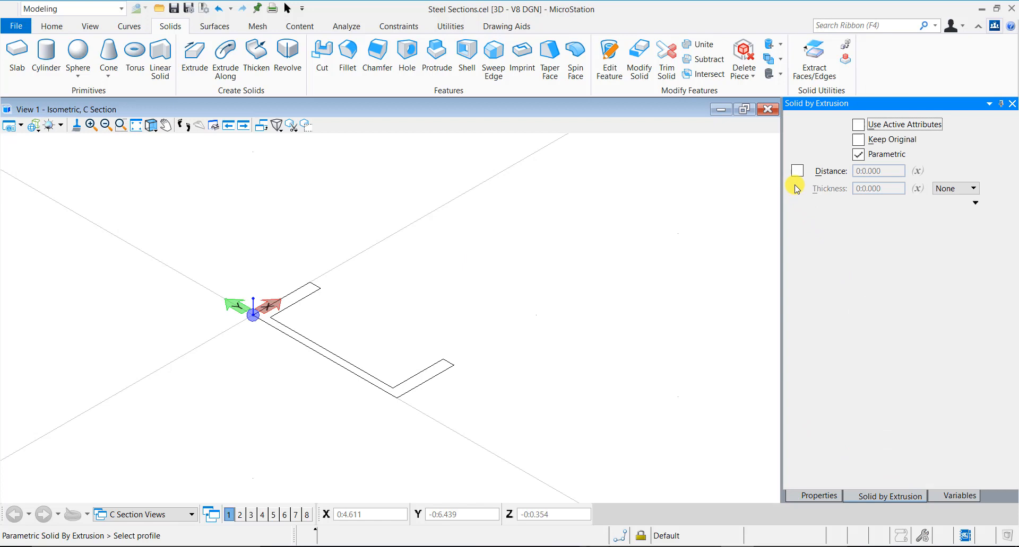
left_click(797, 171)
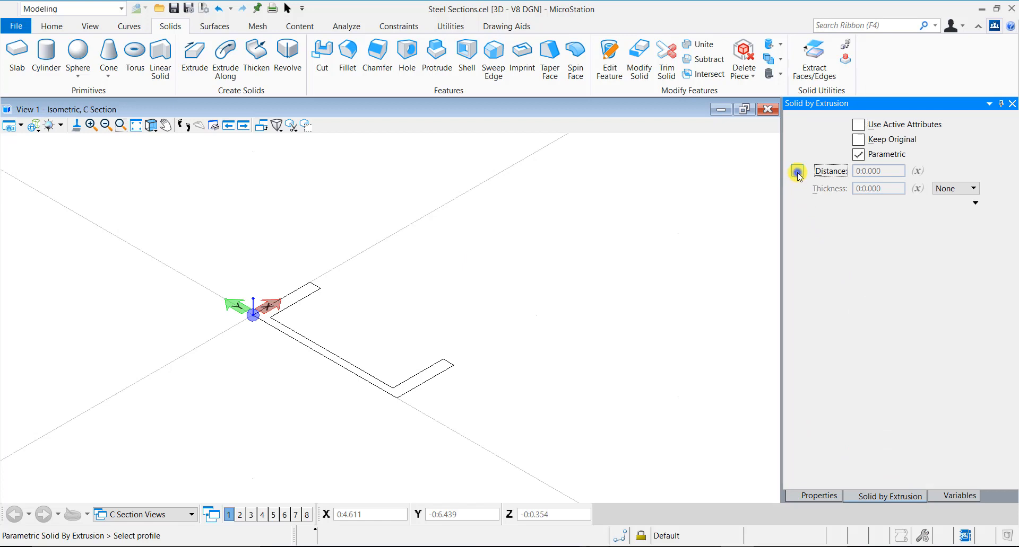
left_click(796, 174)
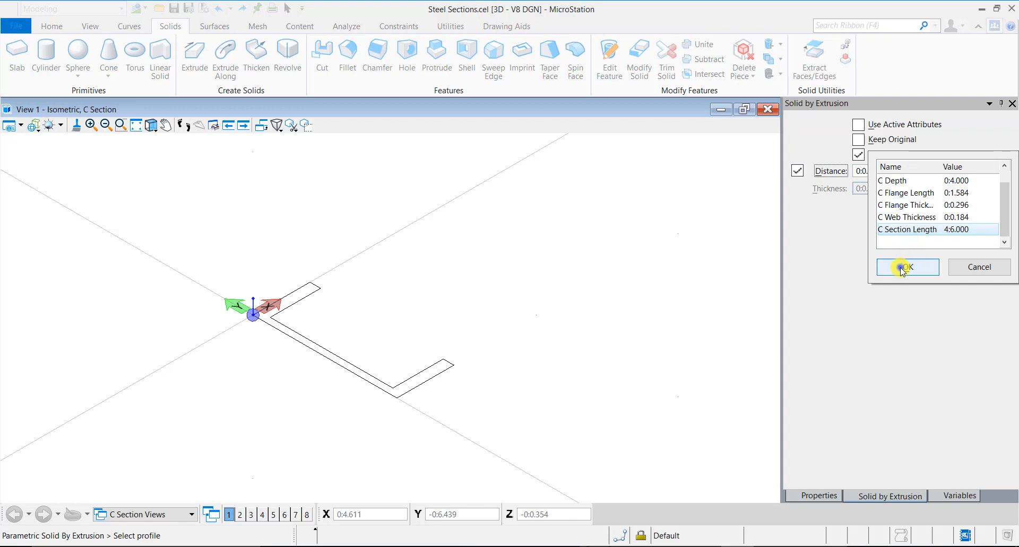
left_click(907, 268)
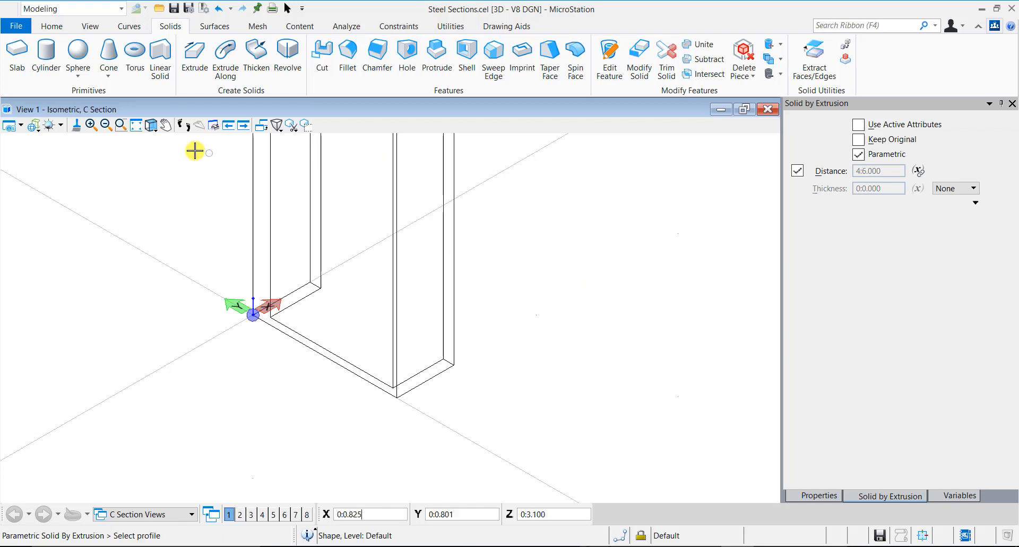
left_click(136, 125)
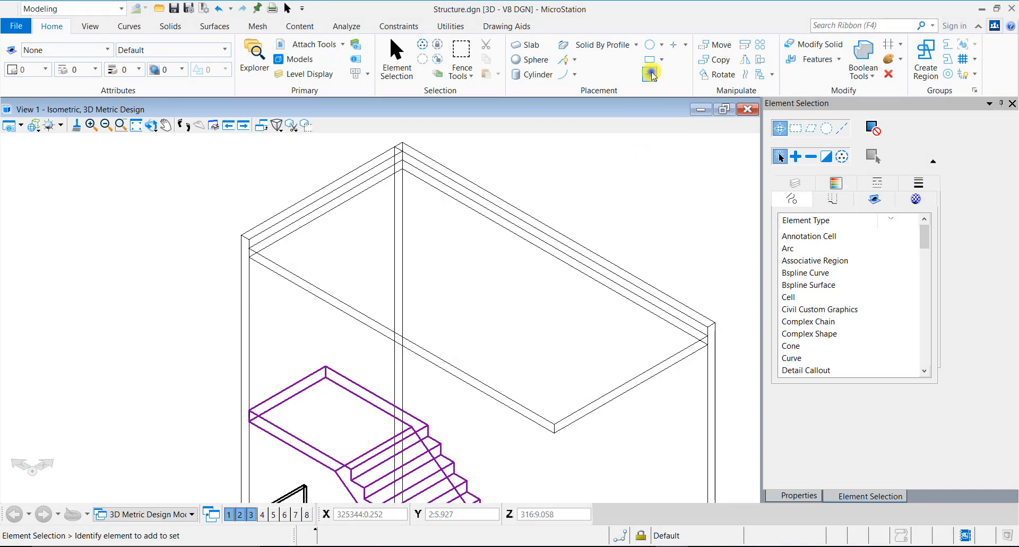
Step: Attach the Steel Sections.cel library and select C Section for placement
left_click(649, 74)
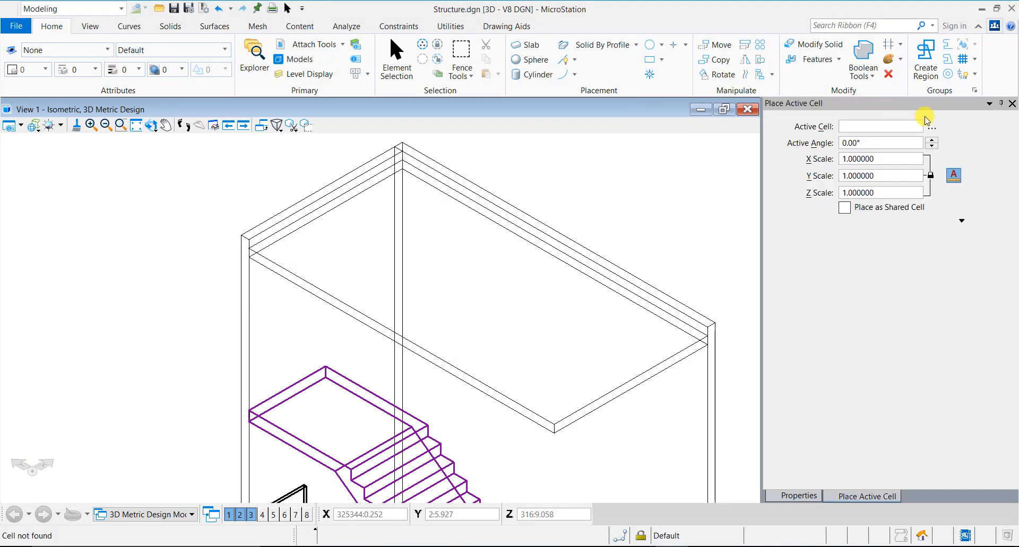
left_click(931, 127)
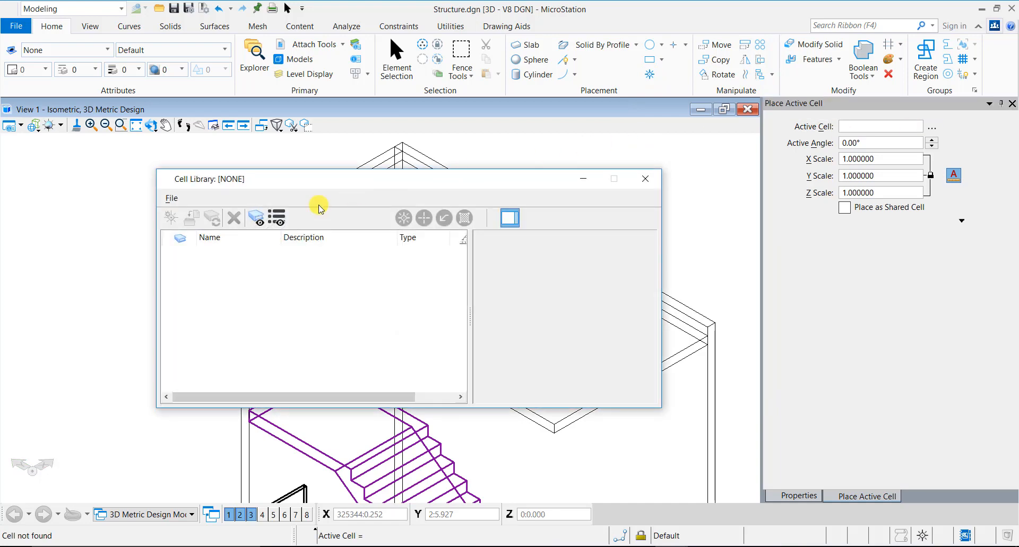
left_click(171, 199)
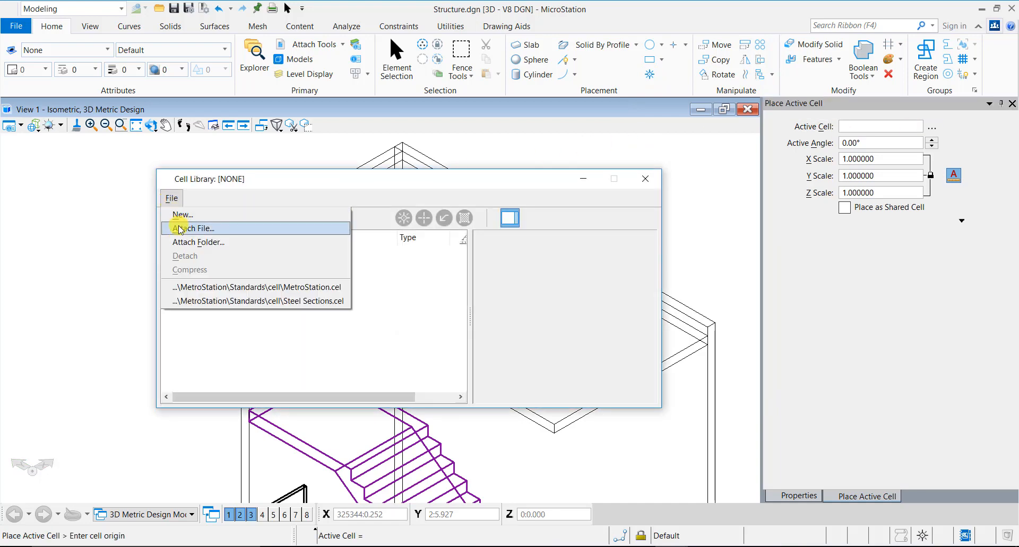
left_click(194, 229)
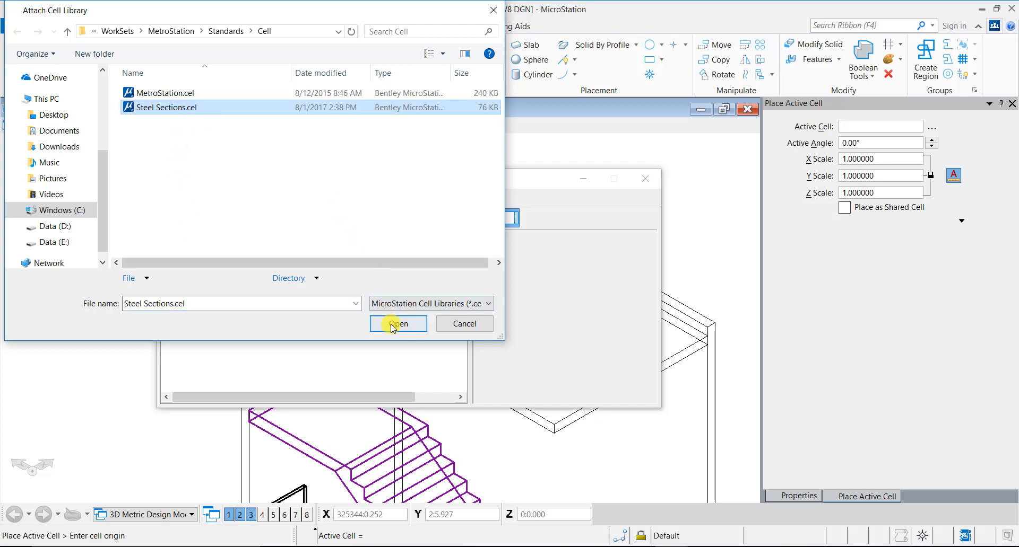
left_click(397, 324)
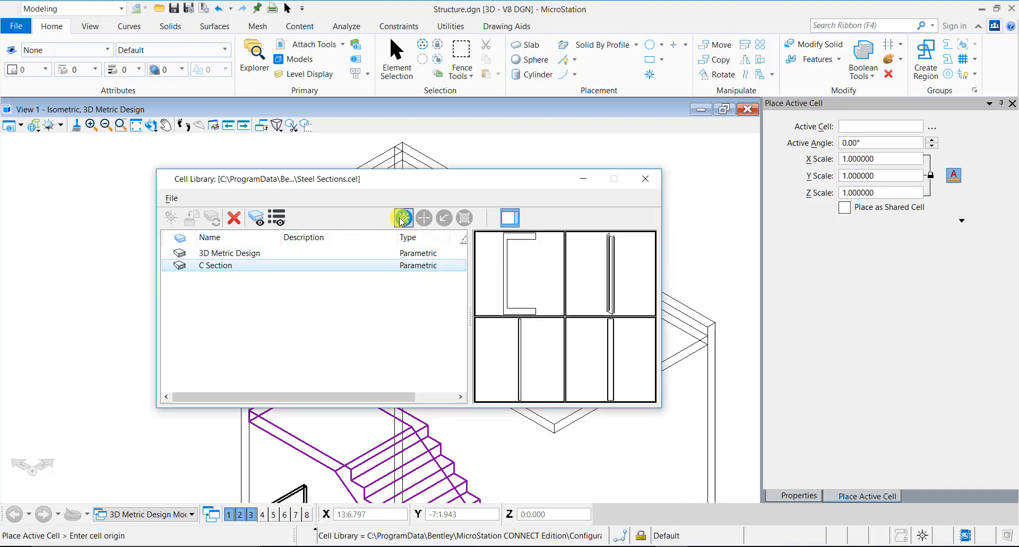
left_click(402, 219)
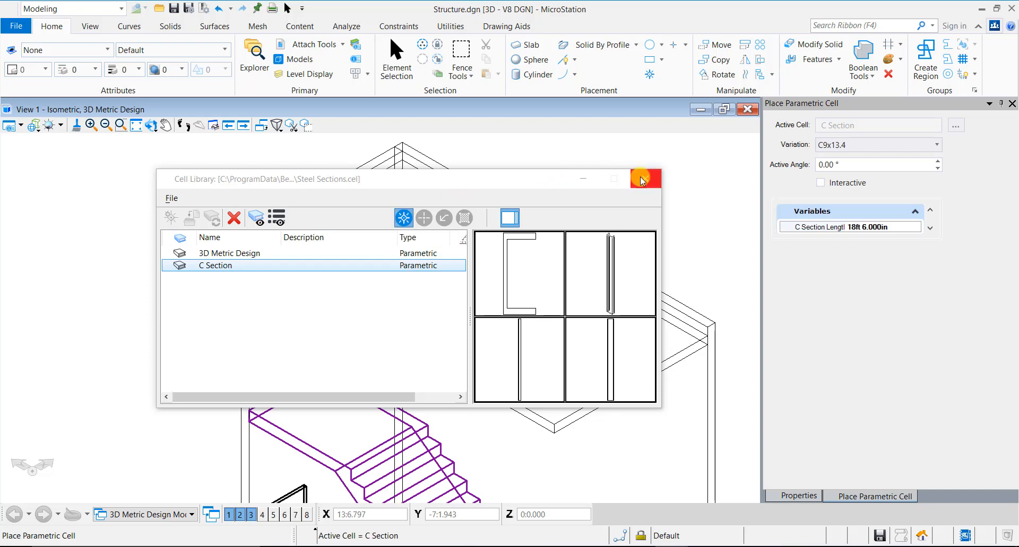
Step: Set the cell variation to C6x8.2 and place the beam at the landing corner
left_click(645, 178)
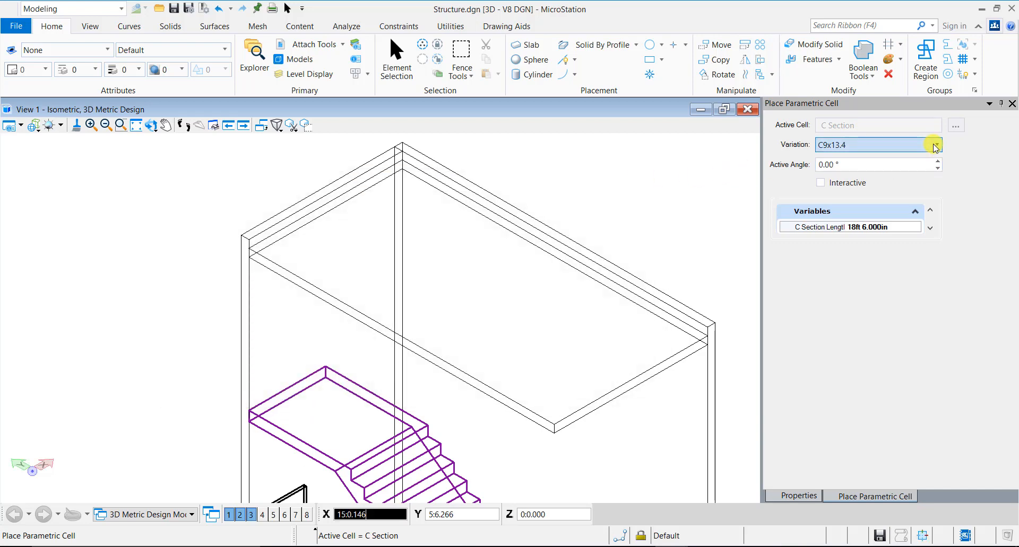
left_click(935, 146)
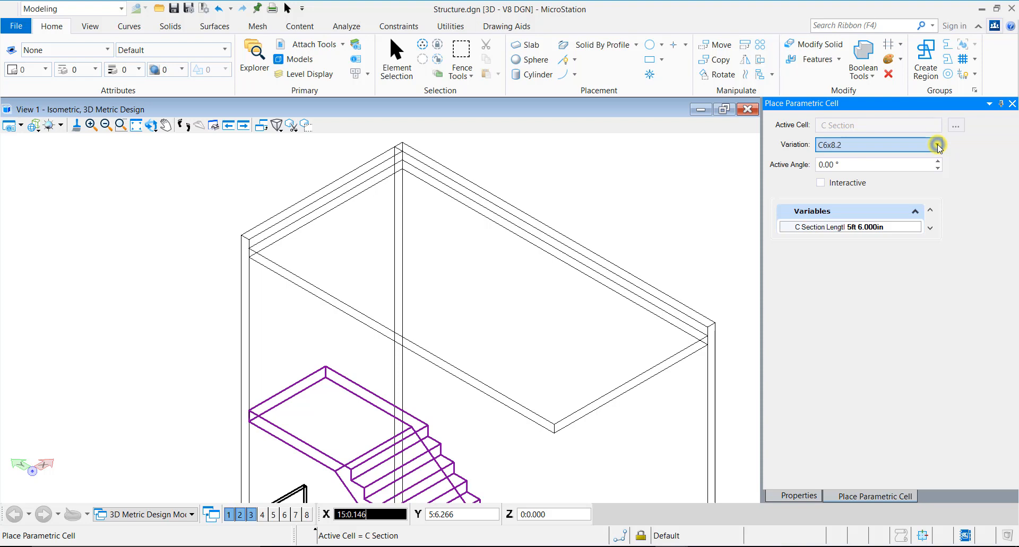
left_click(939, 146)
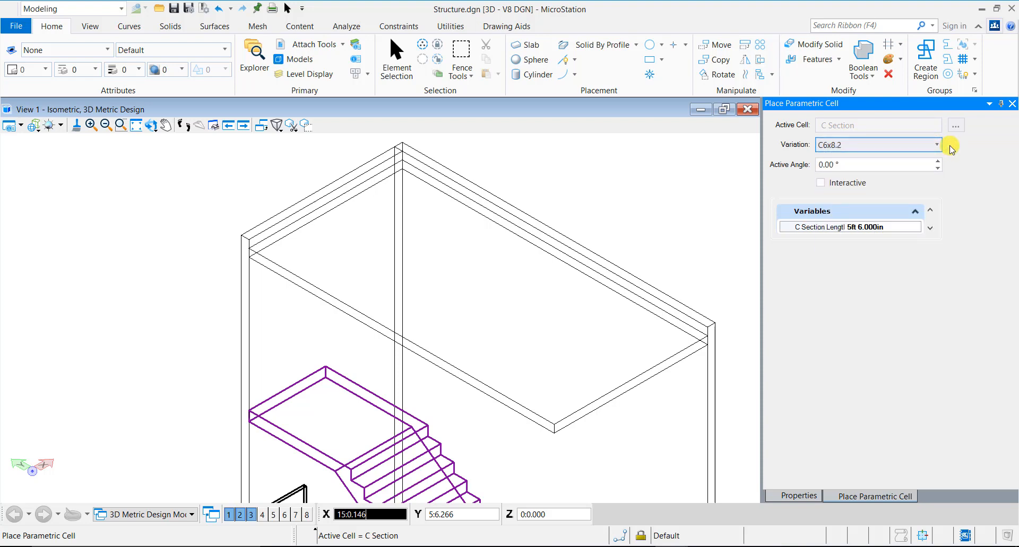
mouse_move(892, 238)
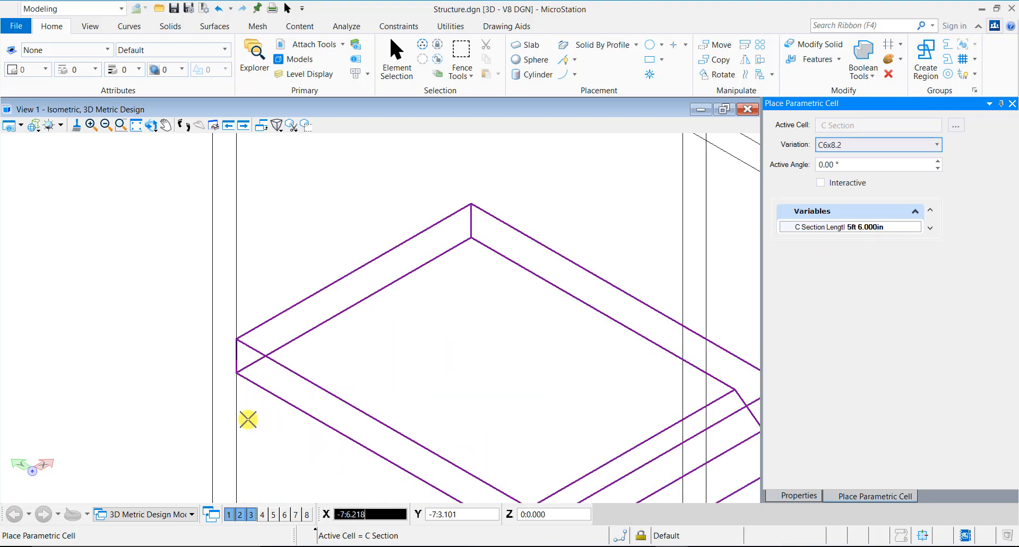
key("ctrl+z")
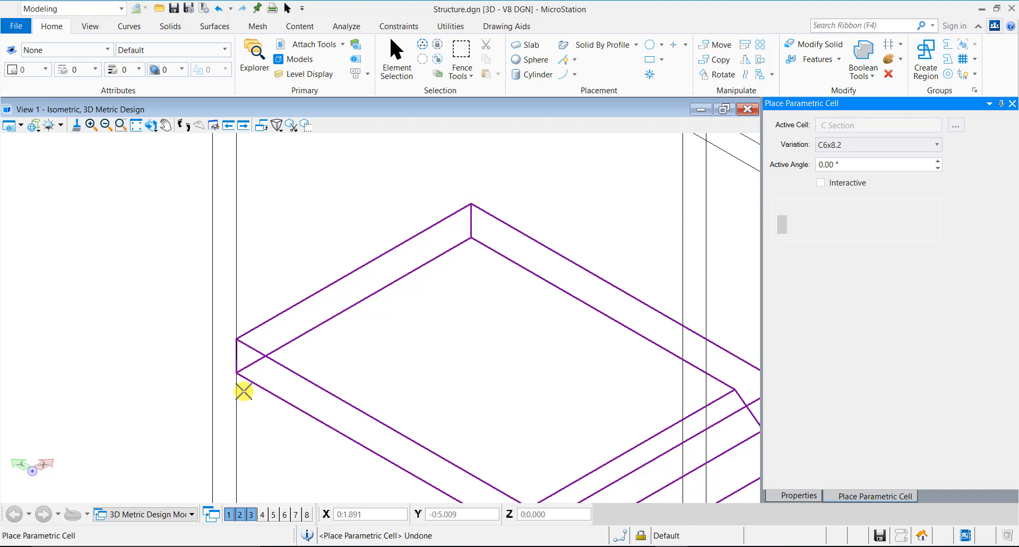
left_click(243, 392)
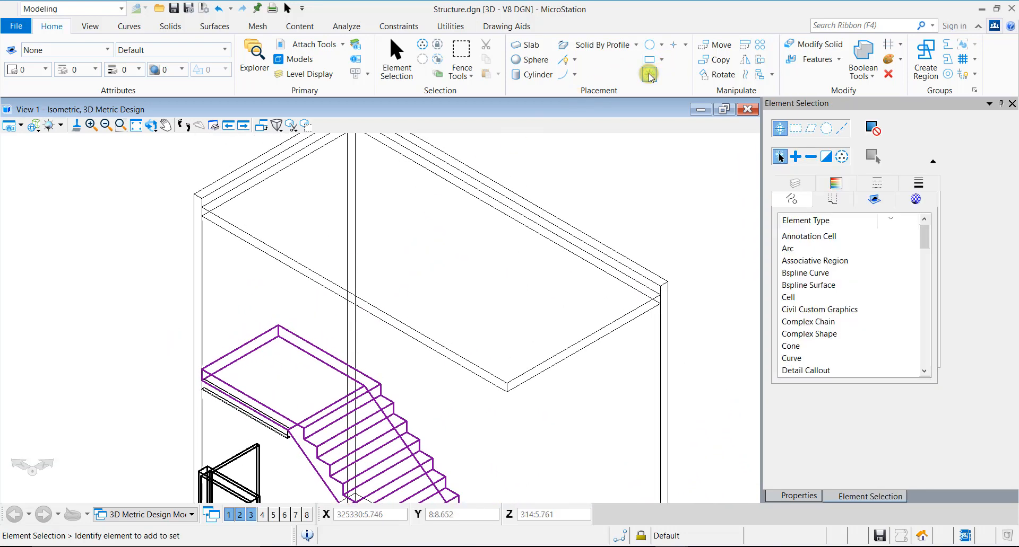
Step: Place a C9x13.4 C section with 19 ft length beneath the upper slab
left_click(649, 74)
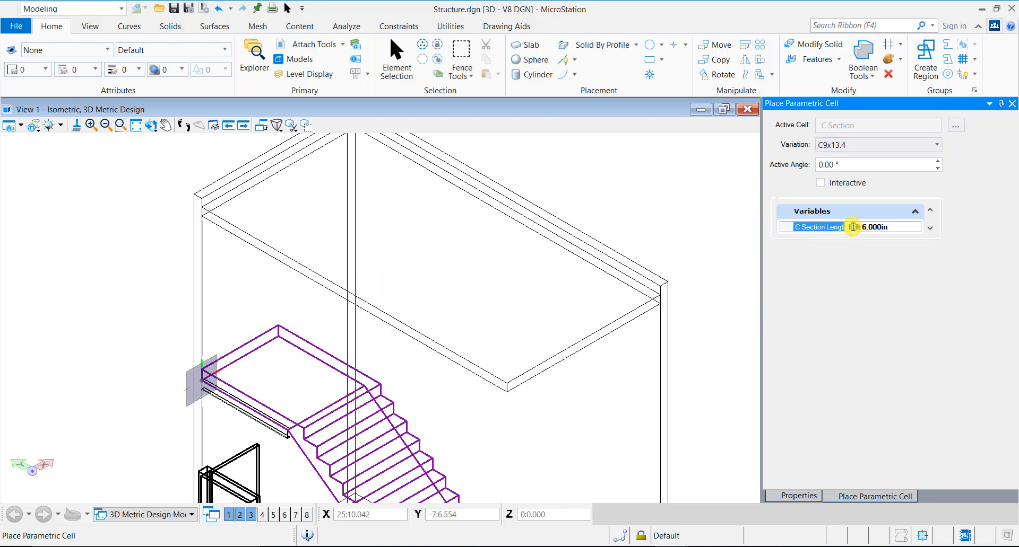
type("19ft 0.000in")
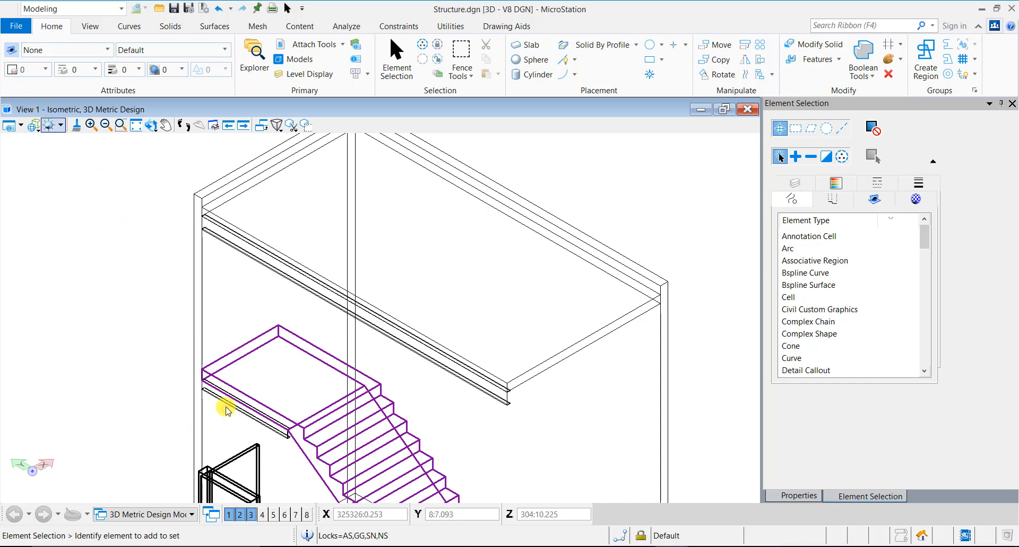
Step: Give the landing beam the Steel Sections\C Section template, confirm Steel carbon material, then deselect
left_click(228, 412)
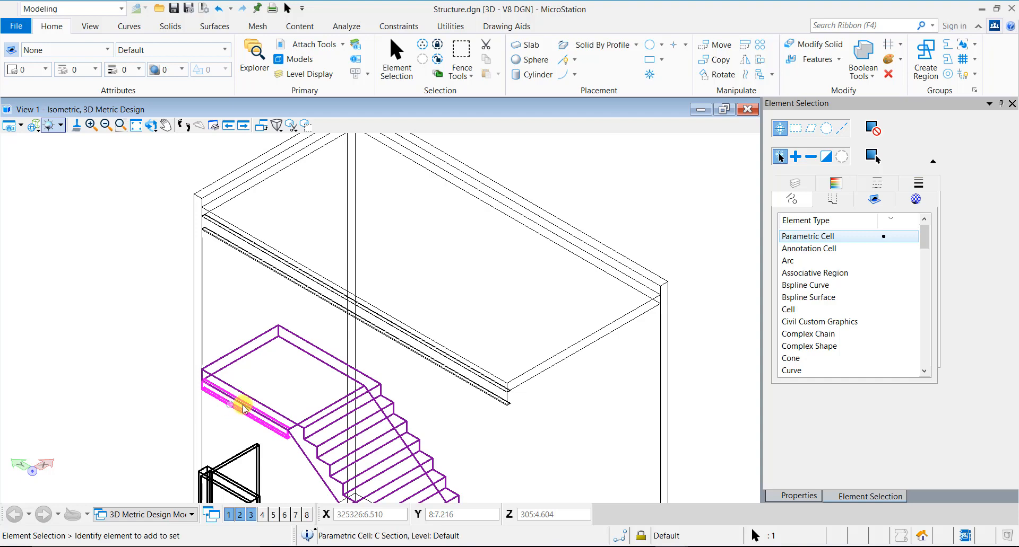
left_click(798, 496)
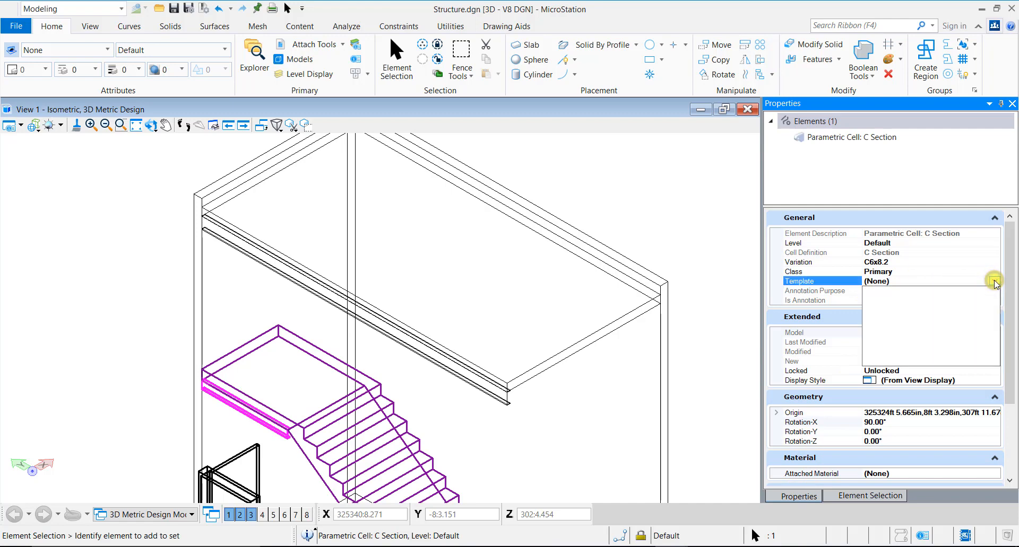
left_click(993, 281)
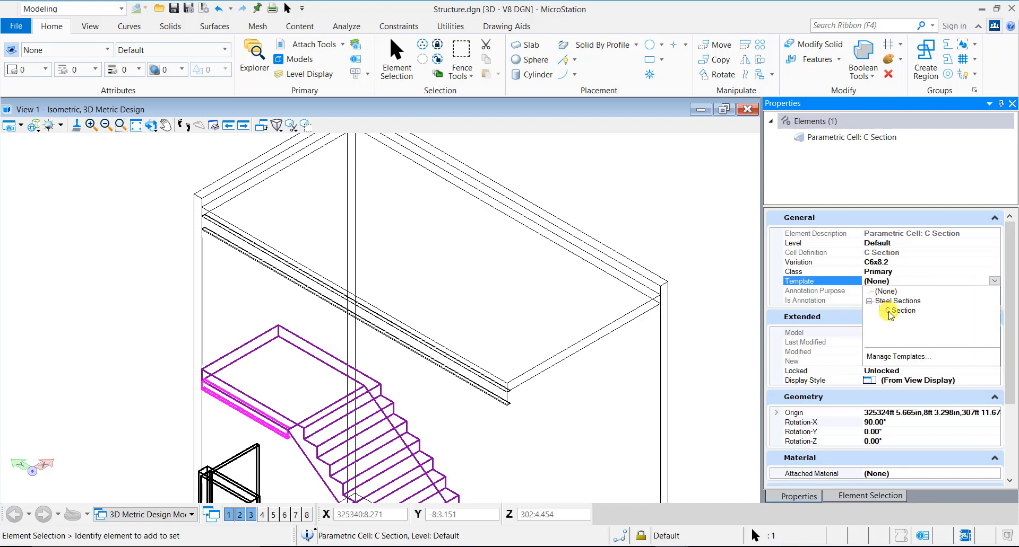
left_click(898, 310)
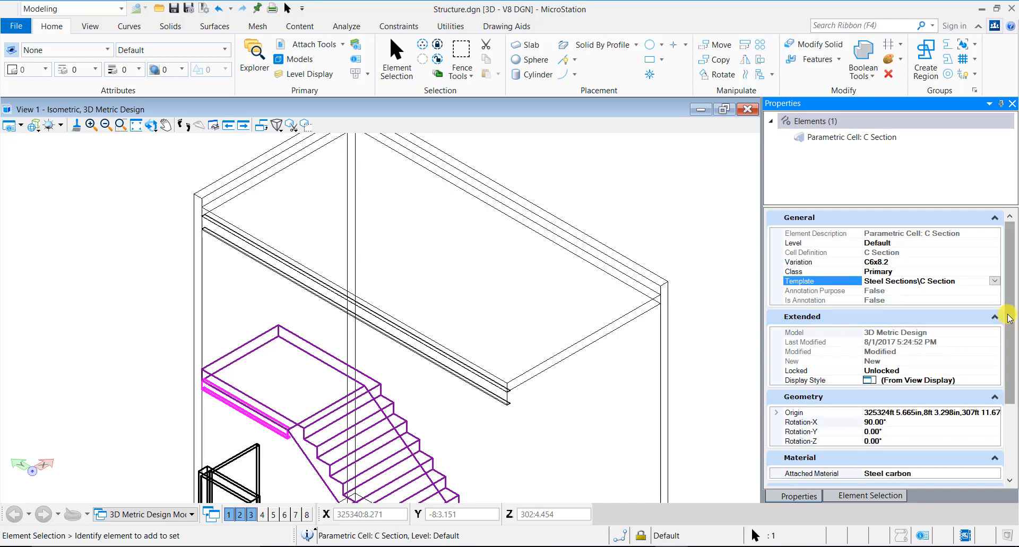
scroll("down", 3)
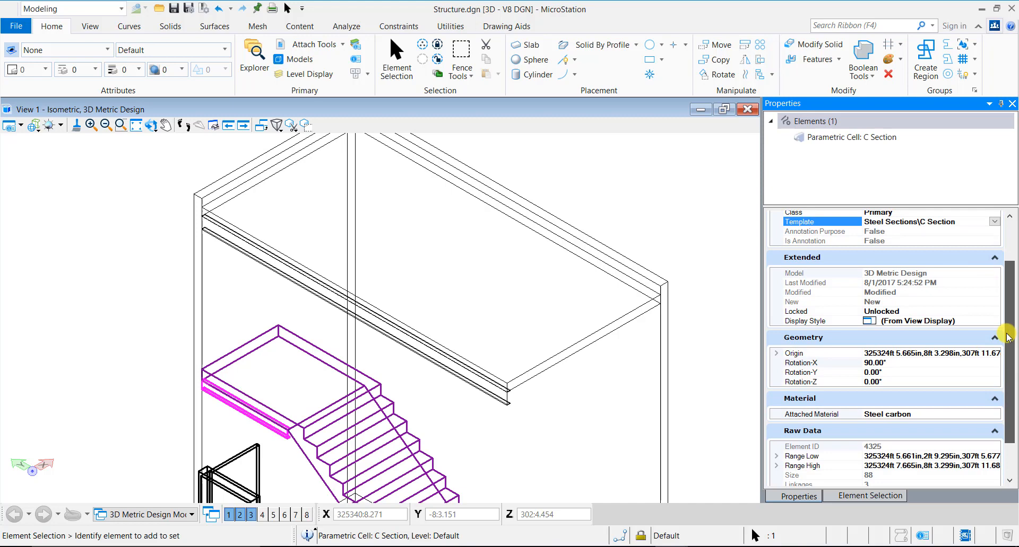
scroll("down", 3)
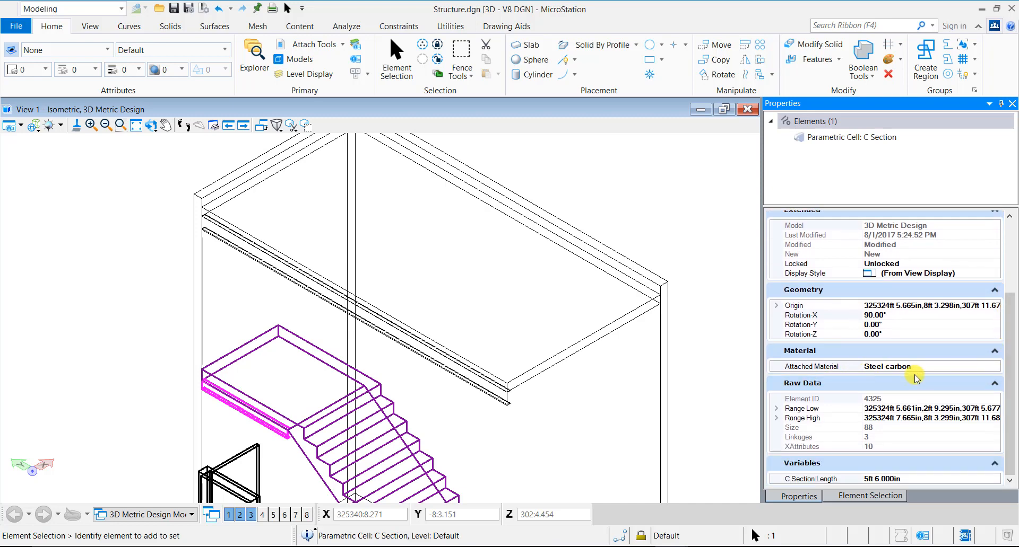
mouse_move(908, 374)
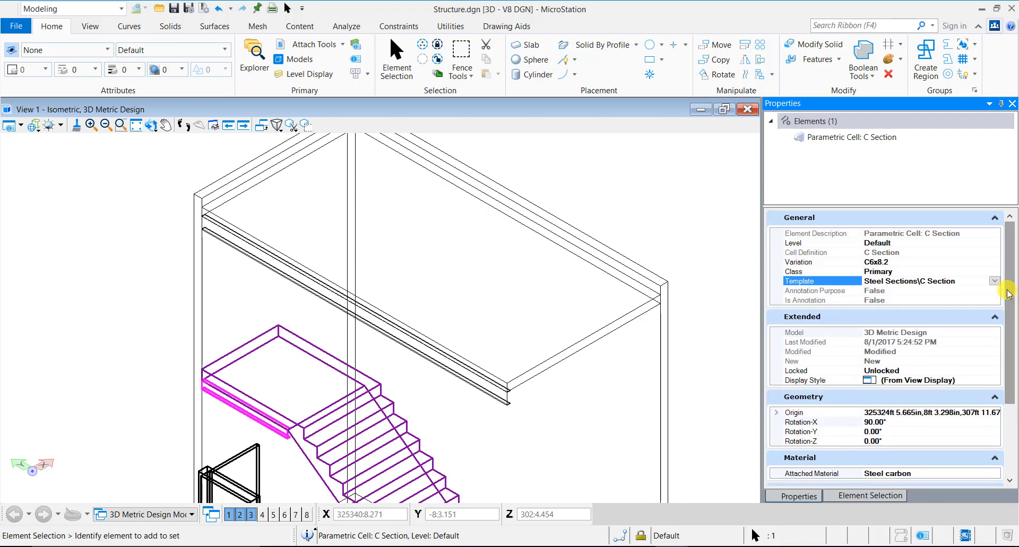
left_click(713, 377)
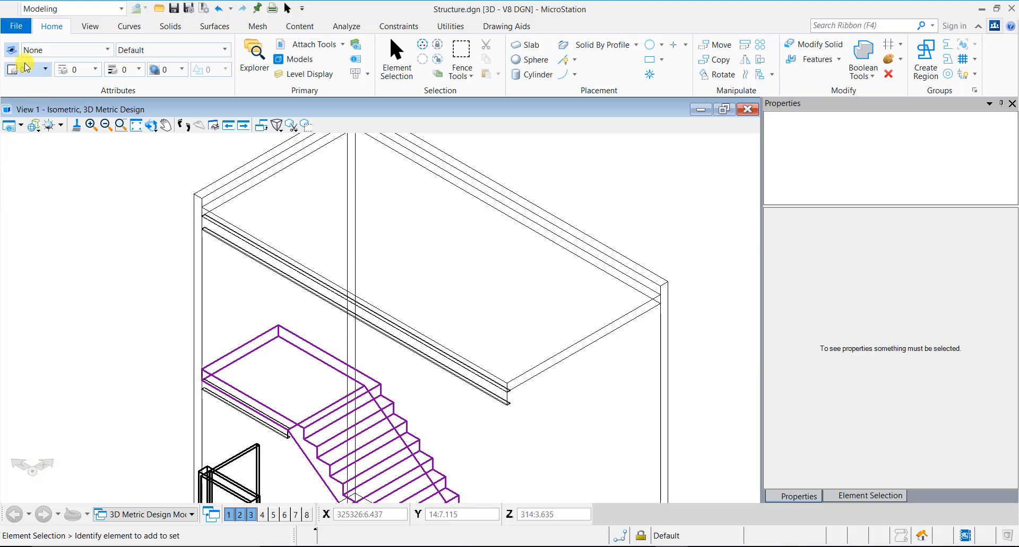
left_click(109, 50)
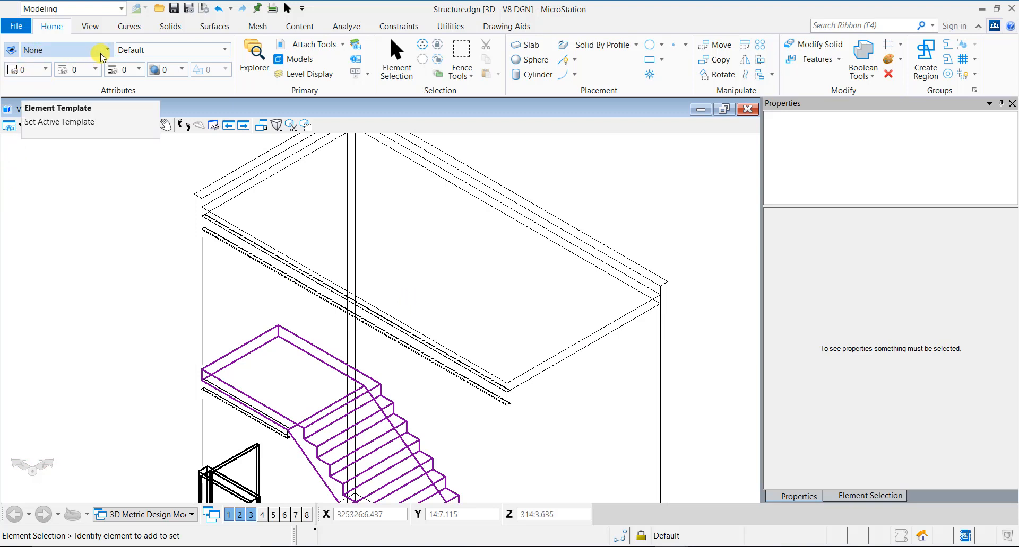